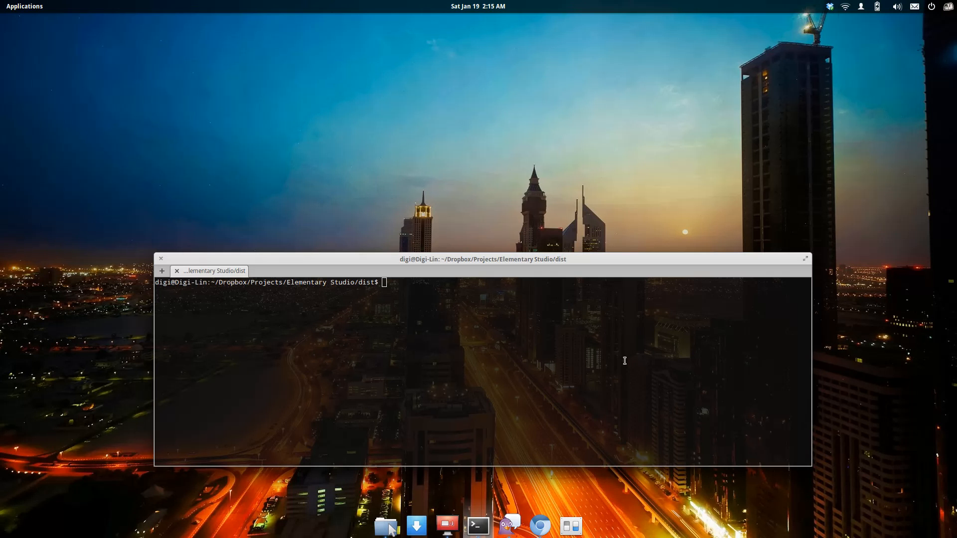
- Launch the elementary Studio executable from the dist folder to reach its welcome screen
text(./e)
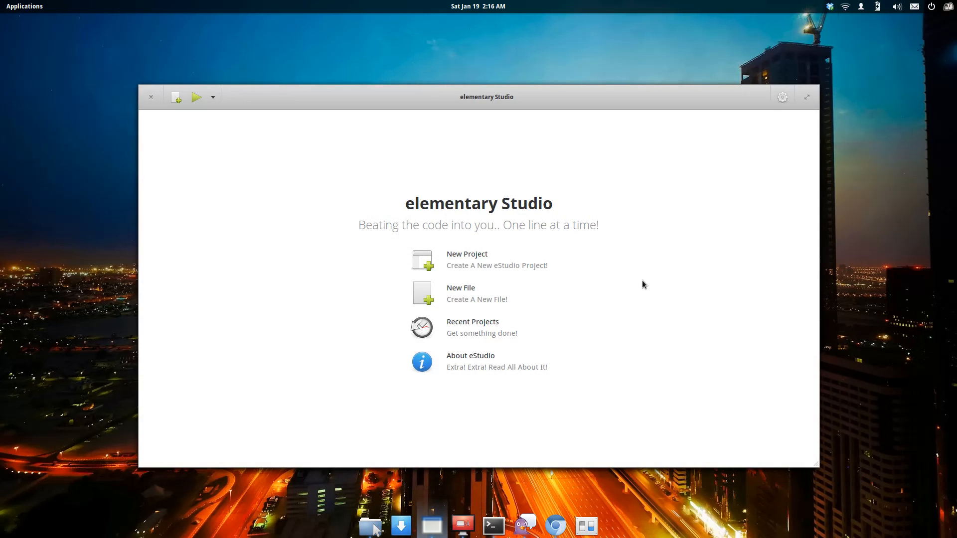
mouse_move(664, 375)
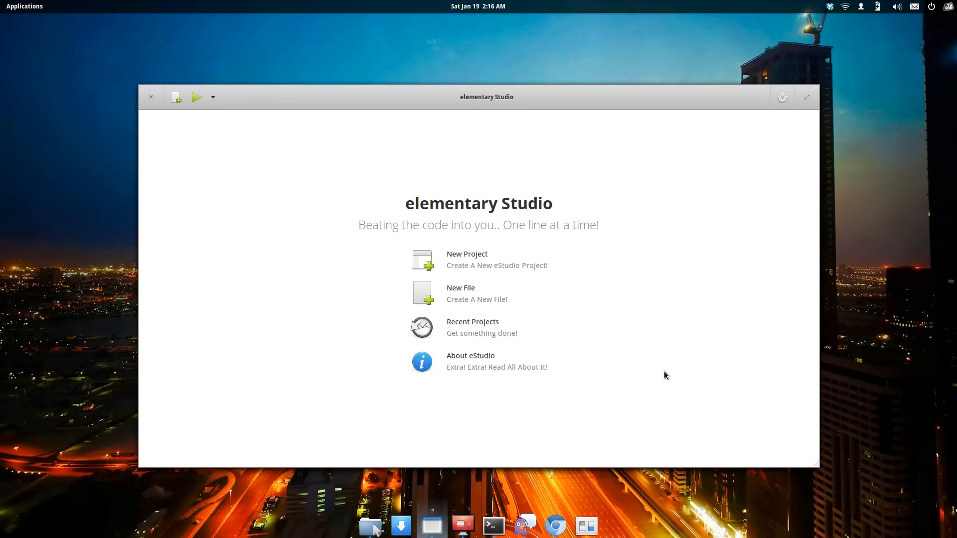
mouse_move(691, 364)
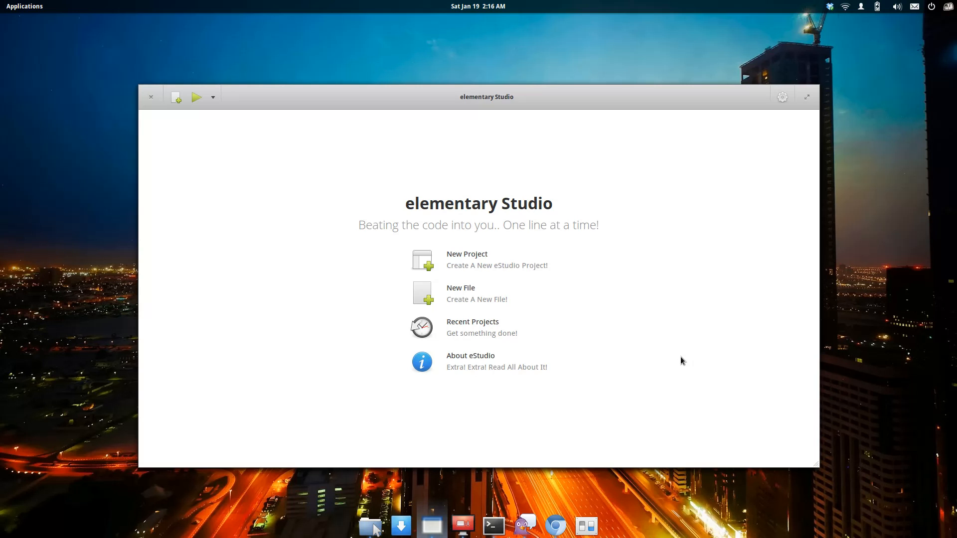
mouse_move(681, 359)
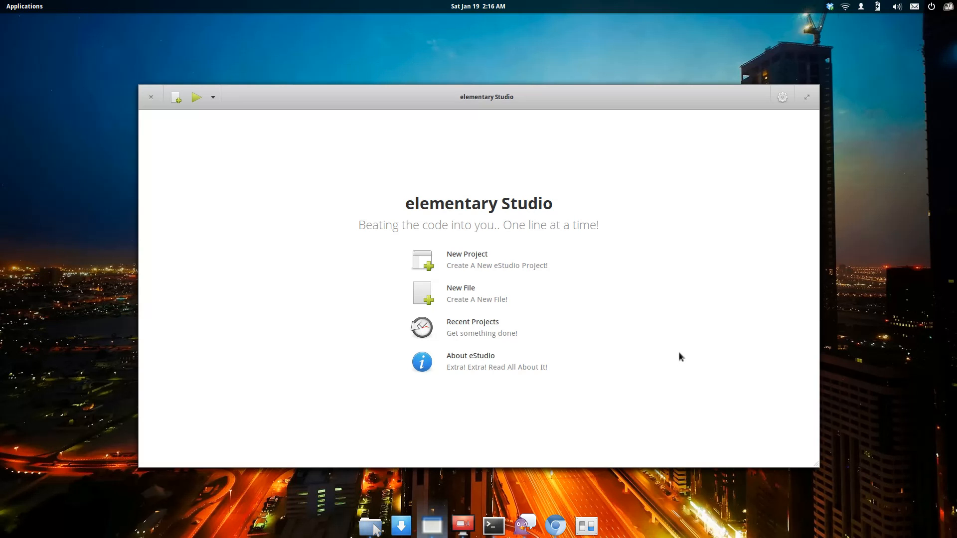
mouse_move(579, 353)
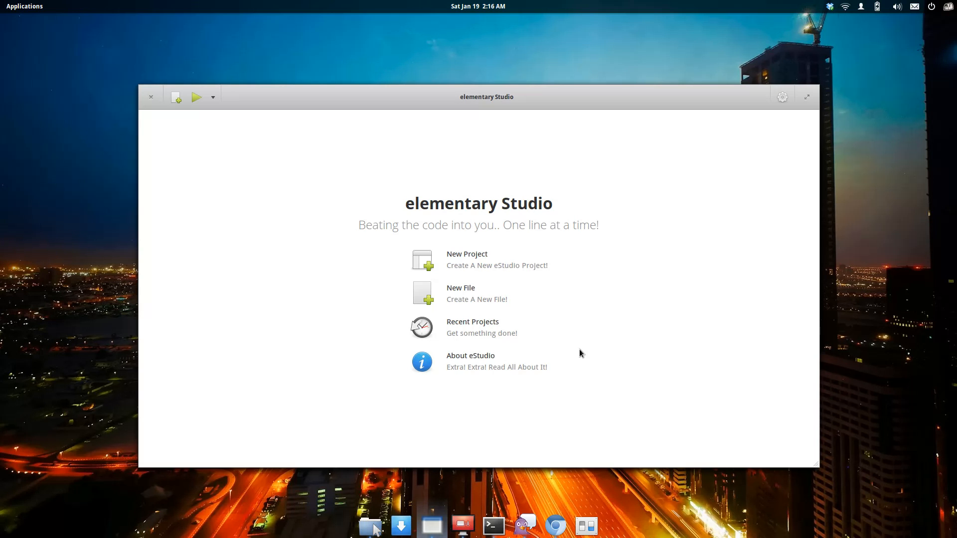
- Start a new project of type Vala with the GTK Hello World template and continue
click(467, 259)
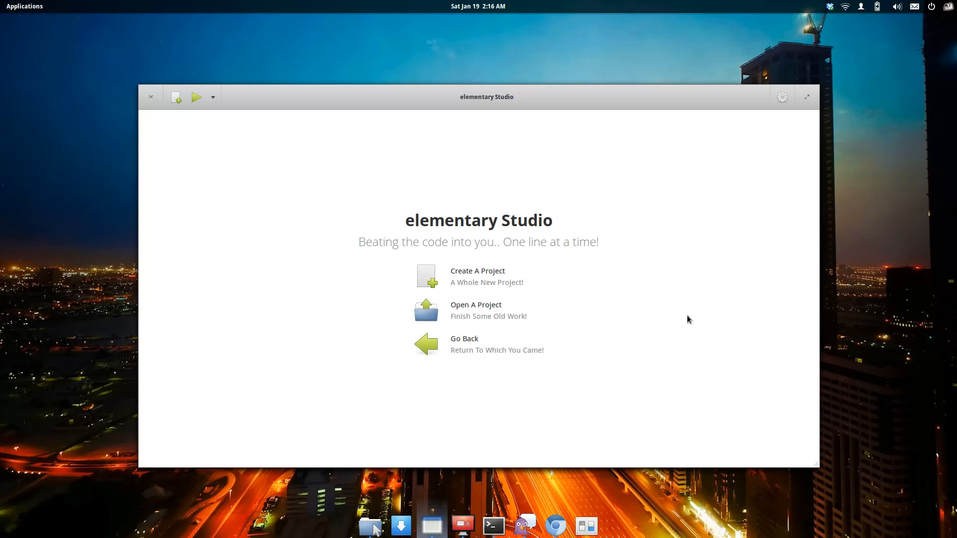
mouse_move(658, 317)
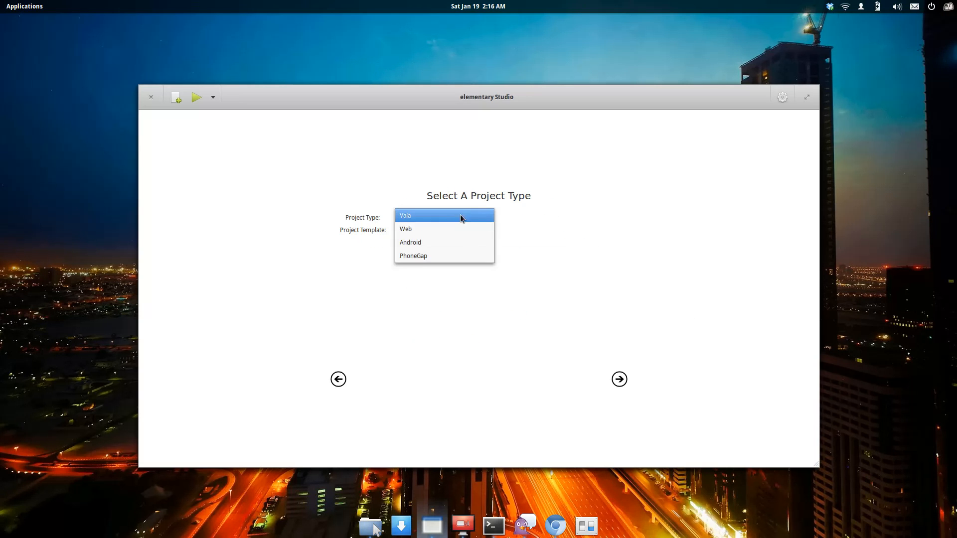
click(444, 215)
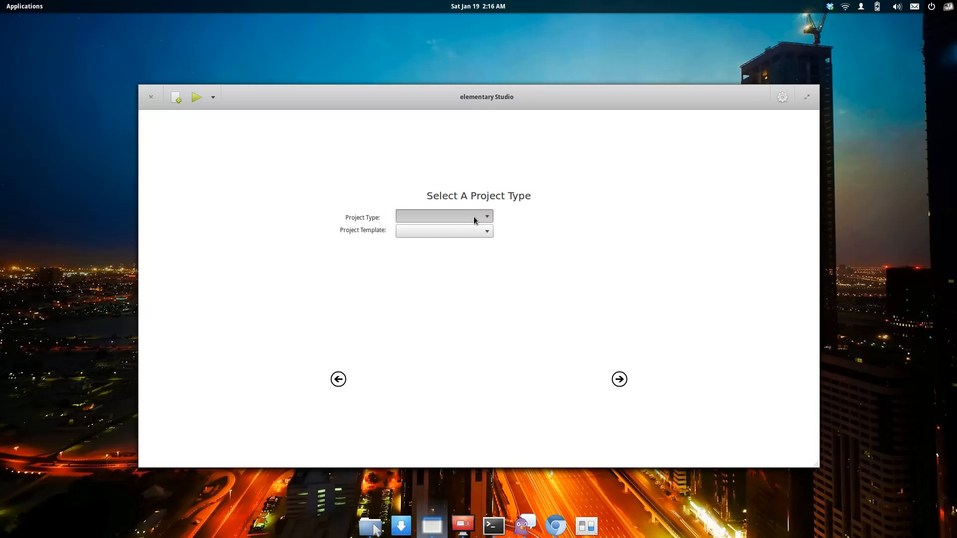
click(443, 216)
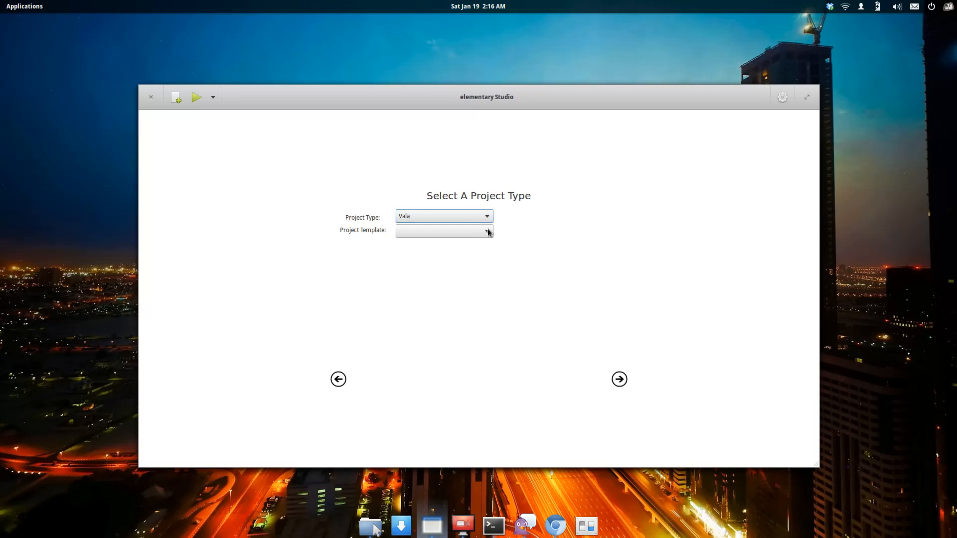
click(443, 230)
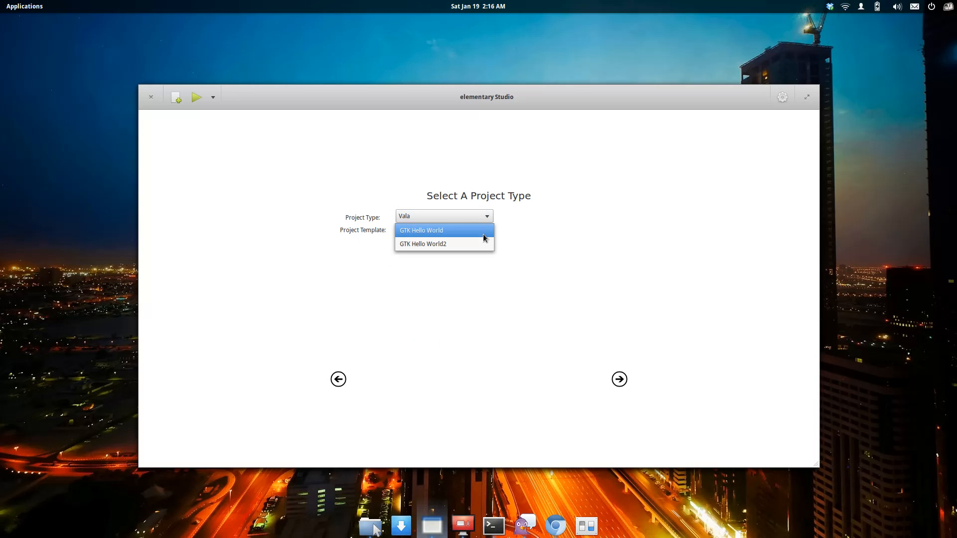
click(421, 230)
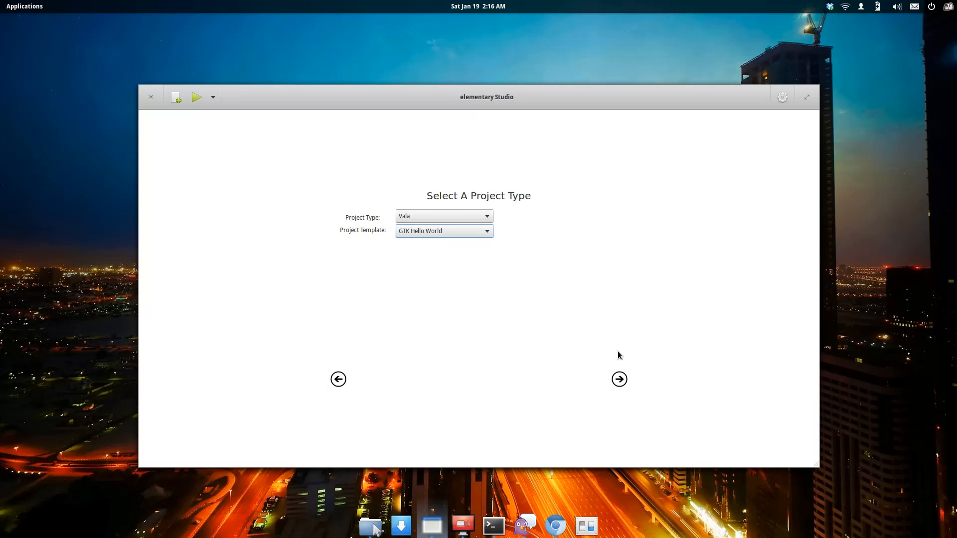
click(618, 379)
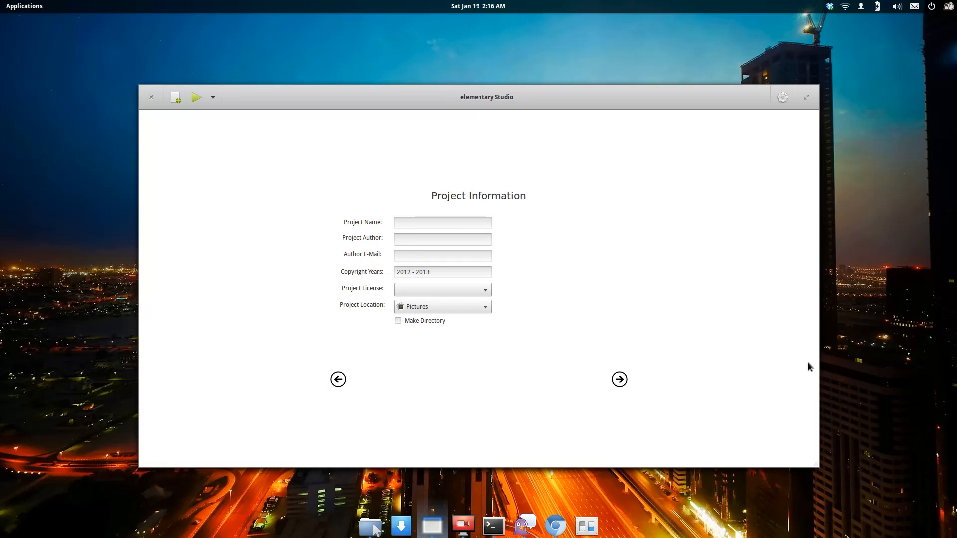
click(443, 222)
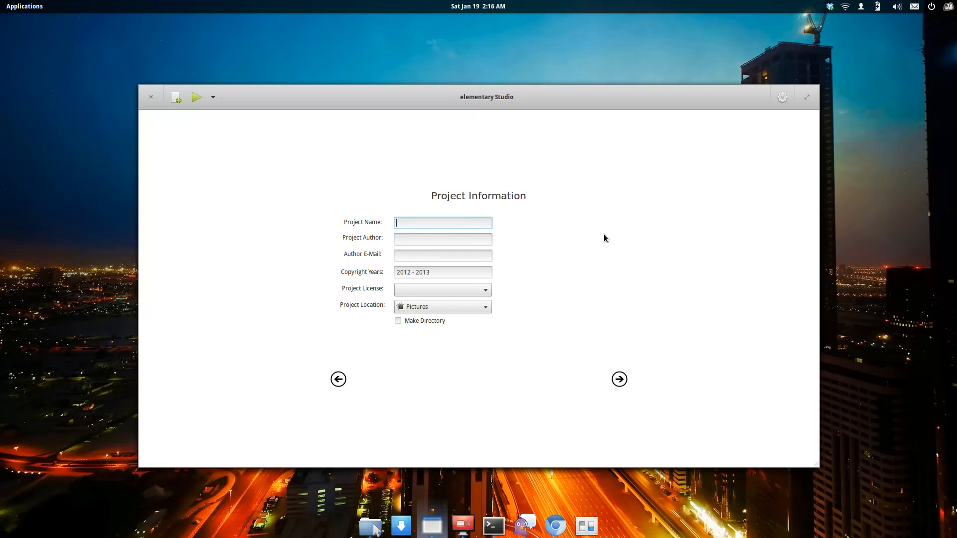
text(H)
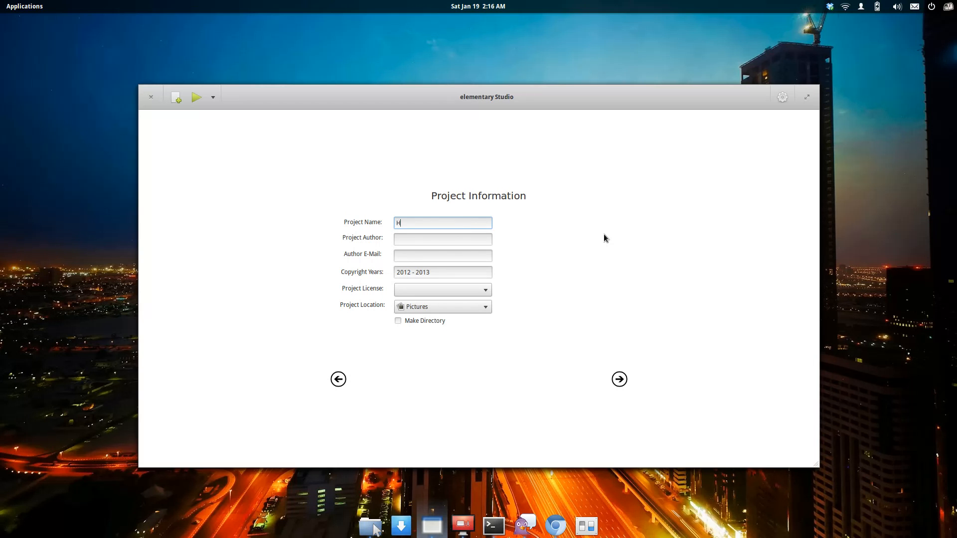
text(ello_W)
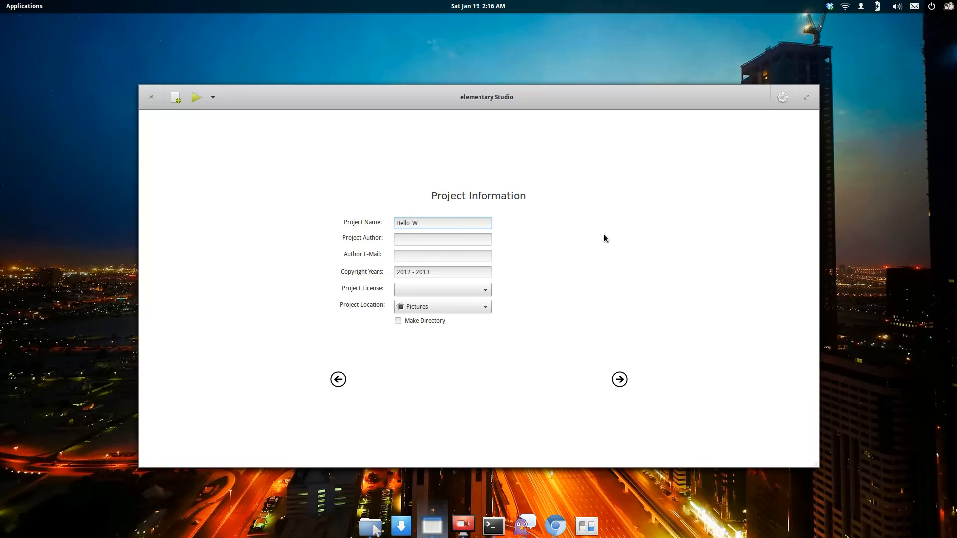
text(Chris)
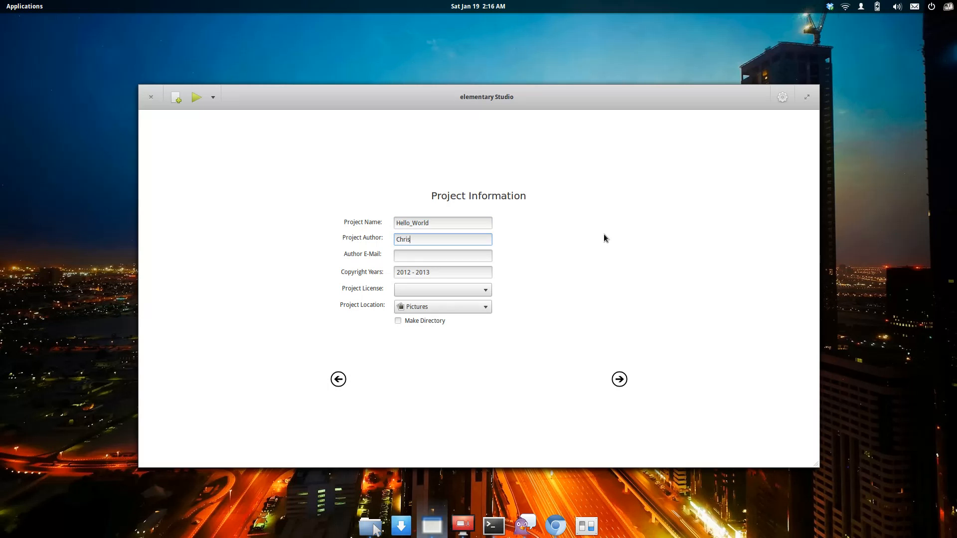
text(Timberlake)
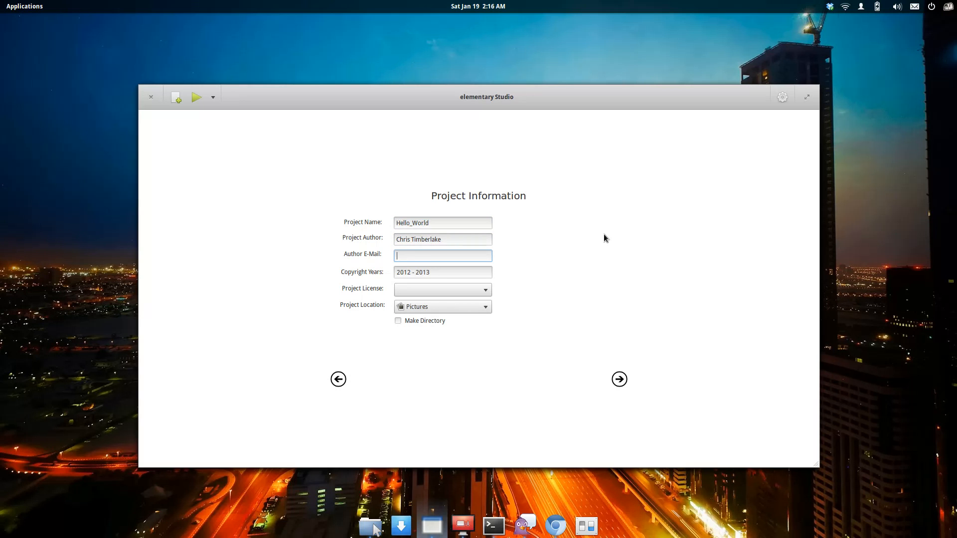
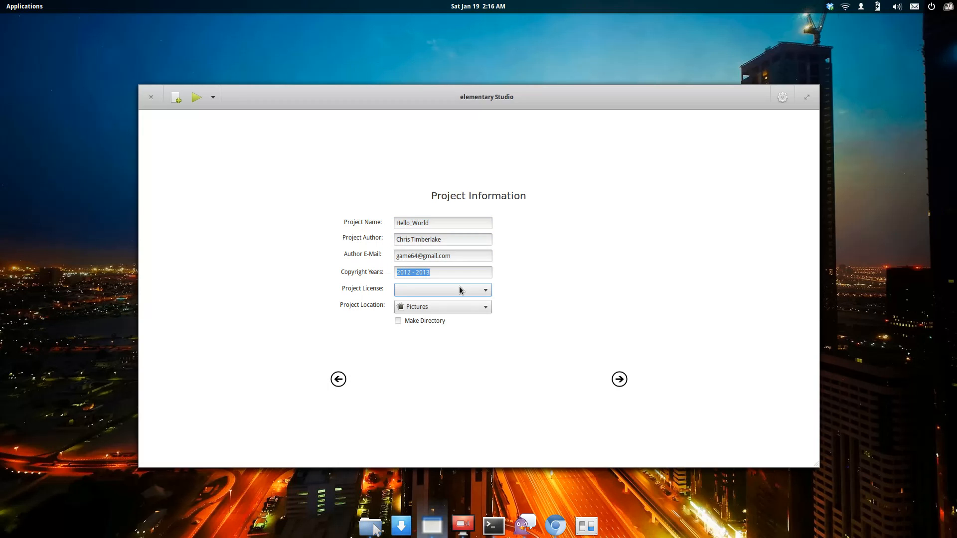
click(443, 307)
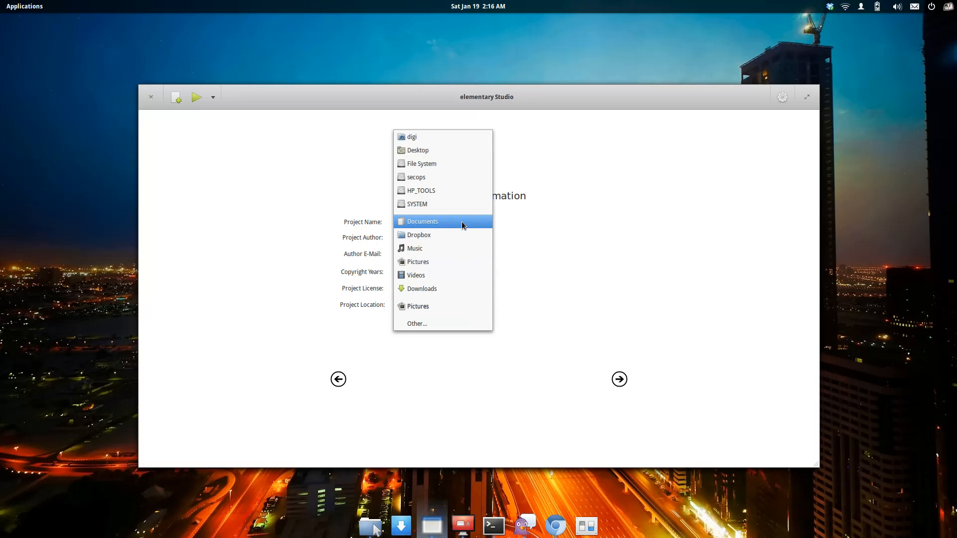
click(422, 221)
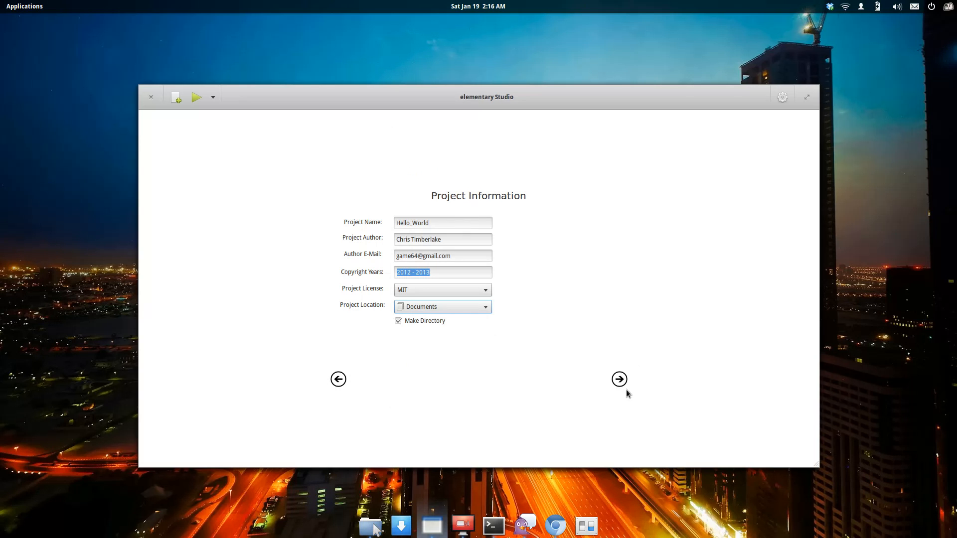
click(617, 378)
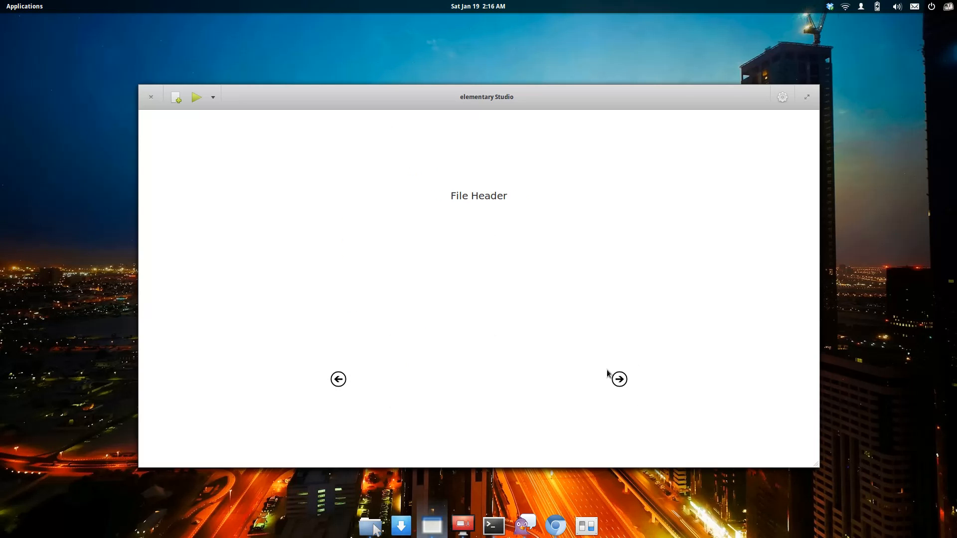
- Enter the /* Hello World */ file header and complete the project wizard
text(/* Hello World *)
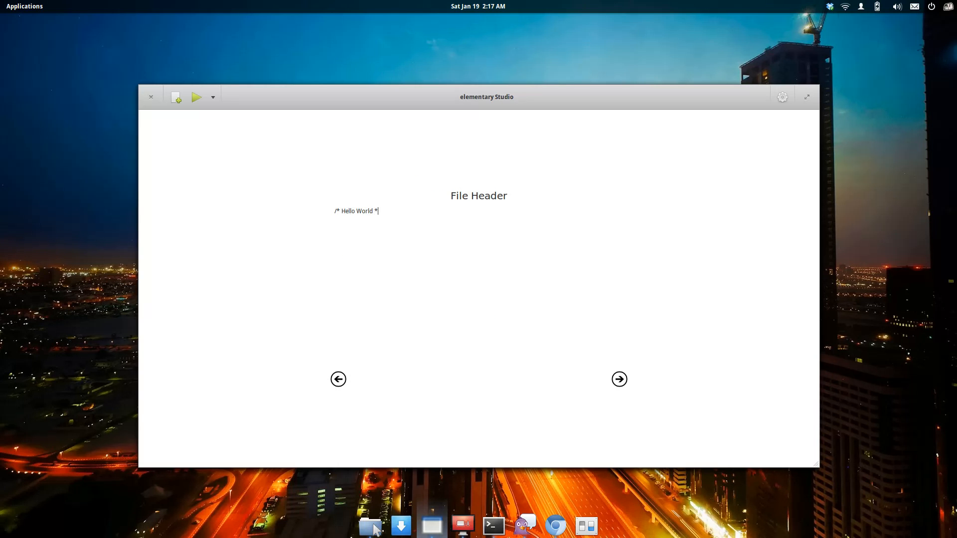
text(/)
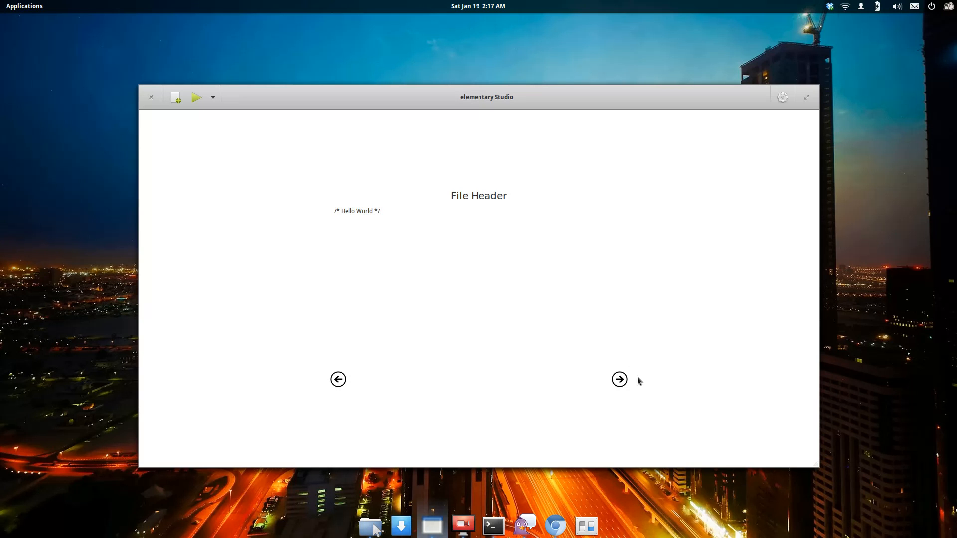
mouse_move(662, 366)
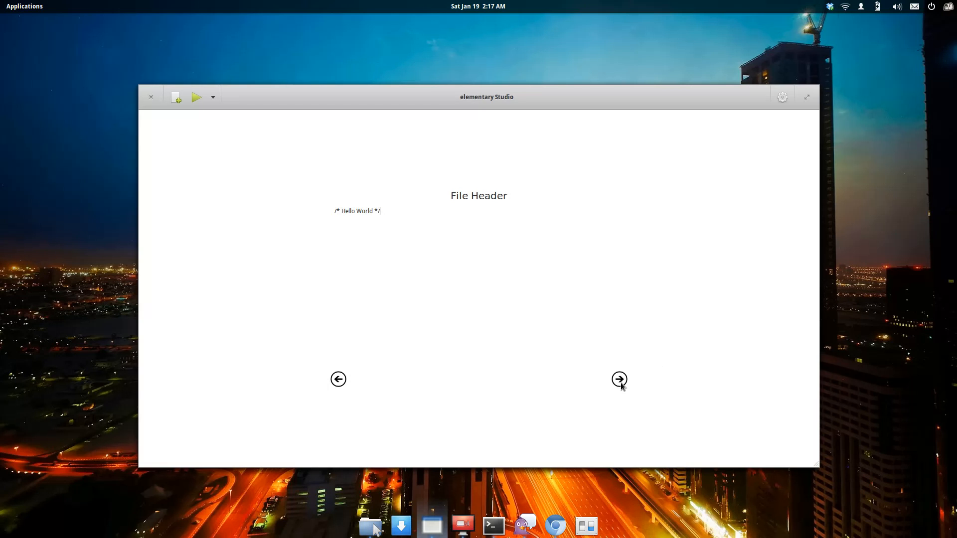
click(619, 379)
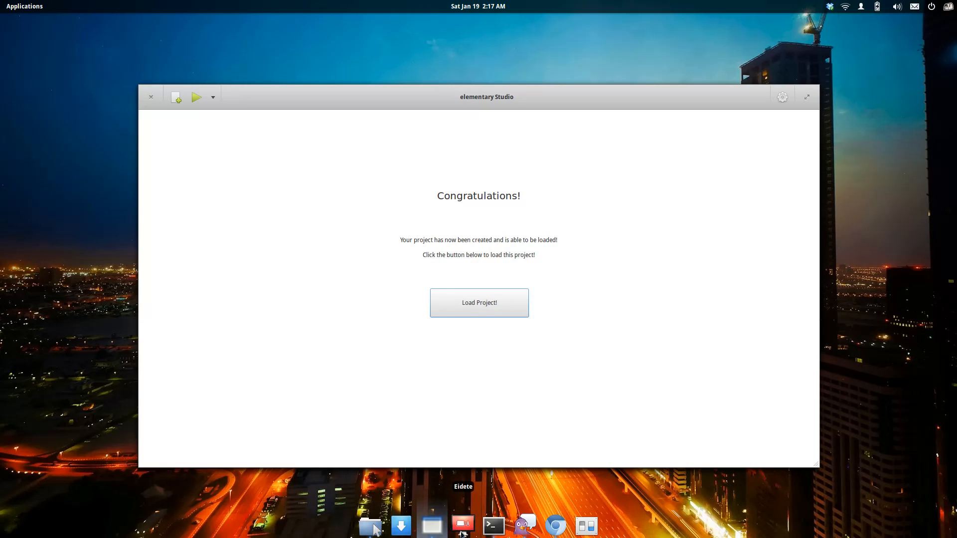
- Load the Hello_World project, expand its src folder and select main.vala
click(478, 302)
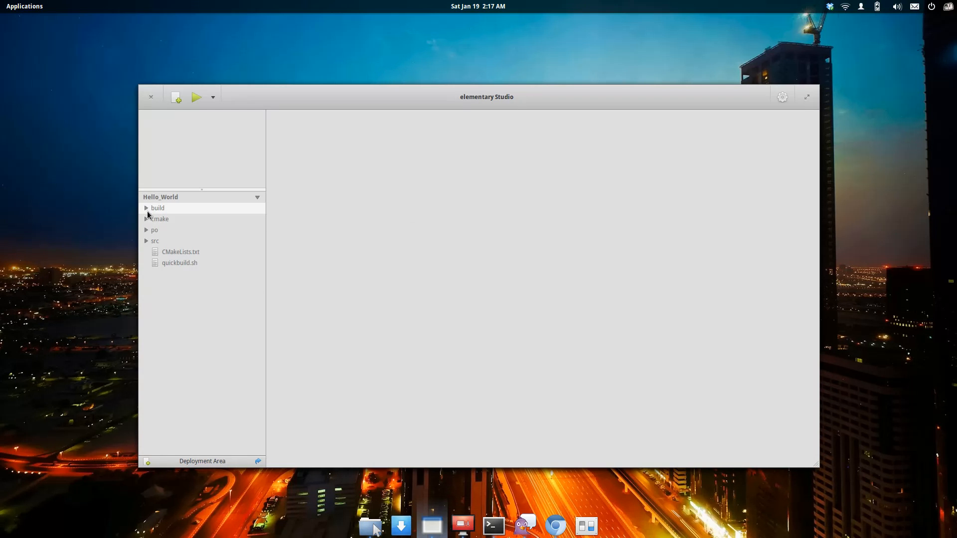
click(146, 219)
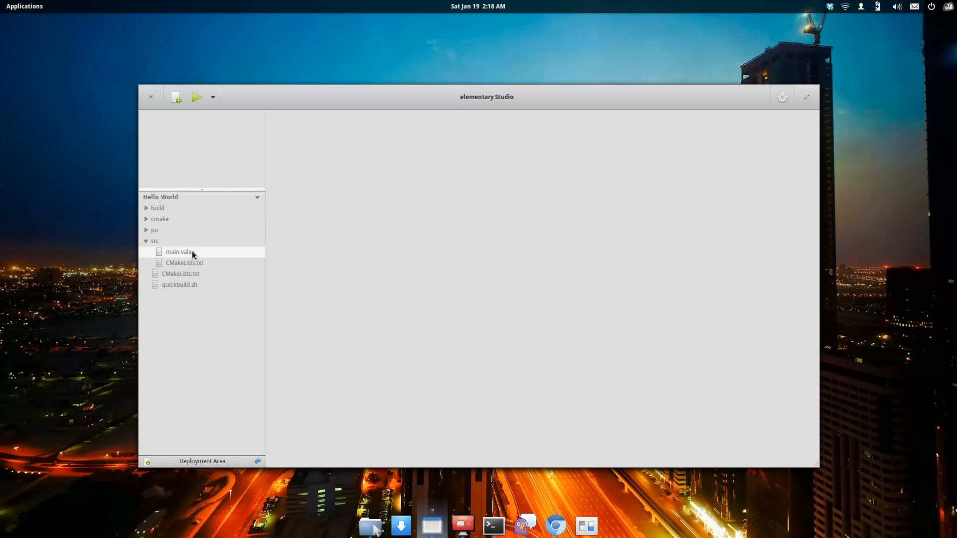
click(178, 252)
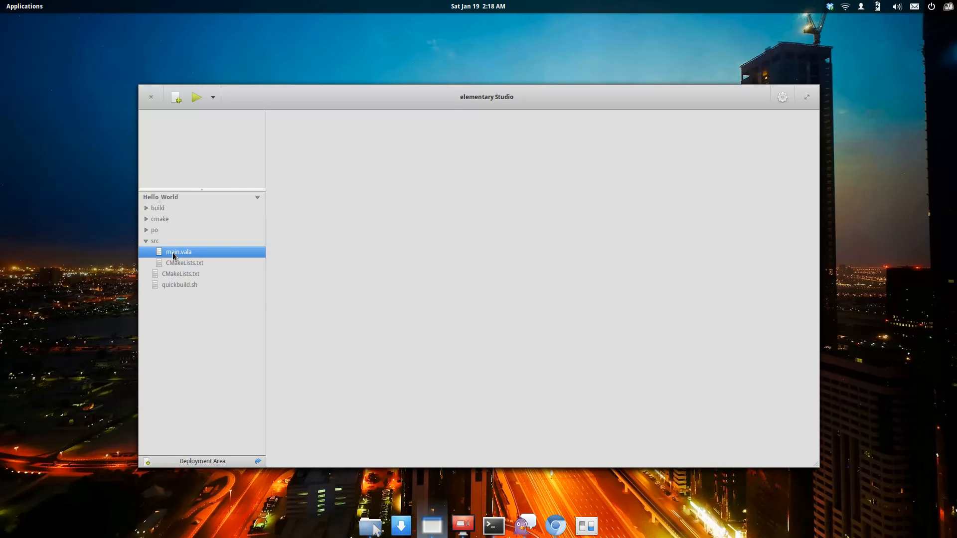
- Open main.vala in the editor and scroll down to the main function
double_click(178, 251)
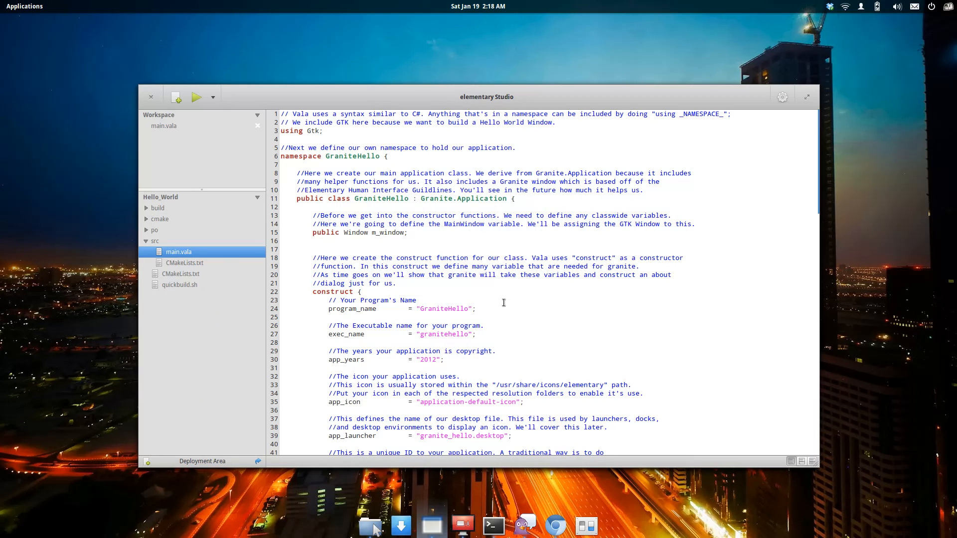
mouse_move(529, 307)
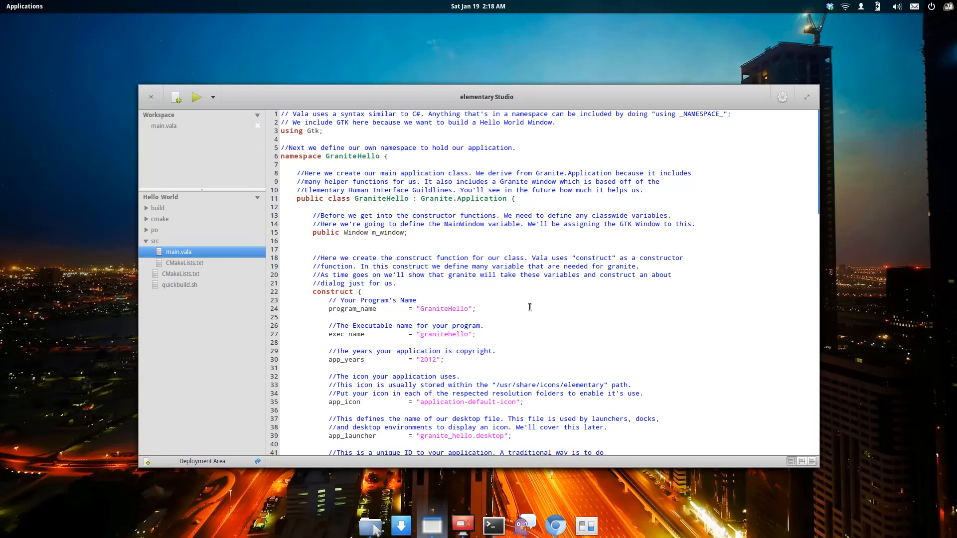
scroll(down, 3)
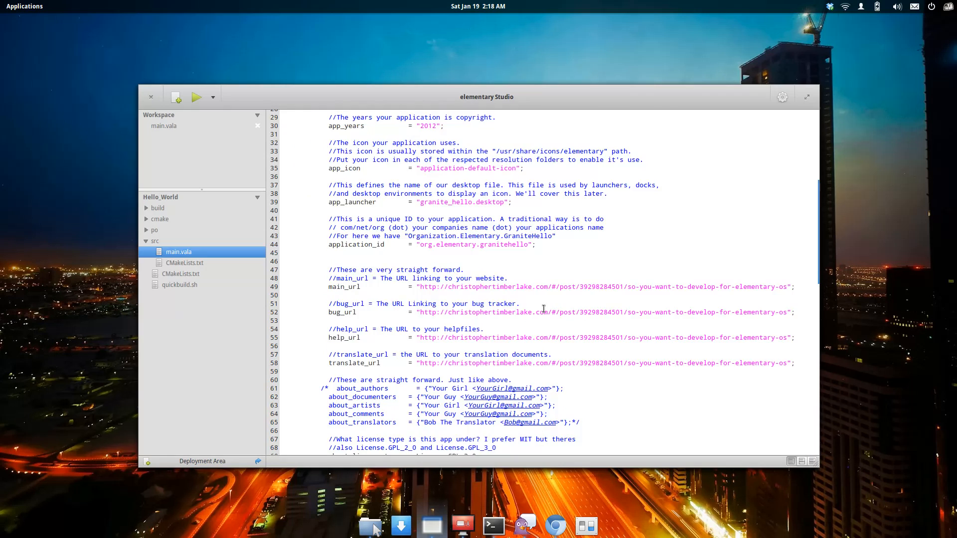
scroll(down, 3)
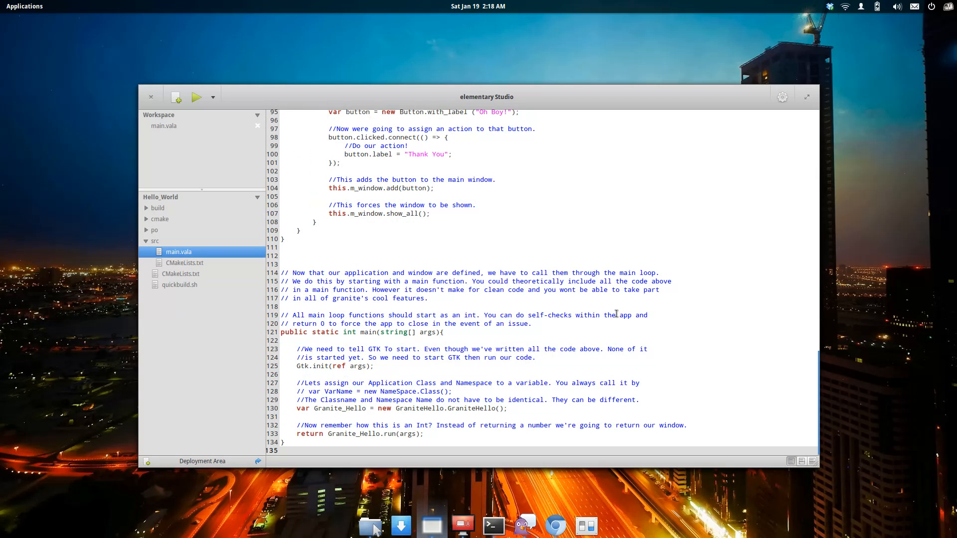
mouse_move(171, 434)
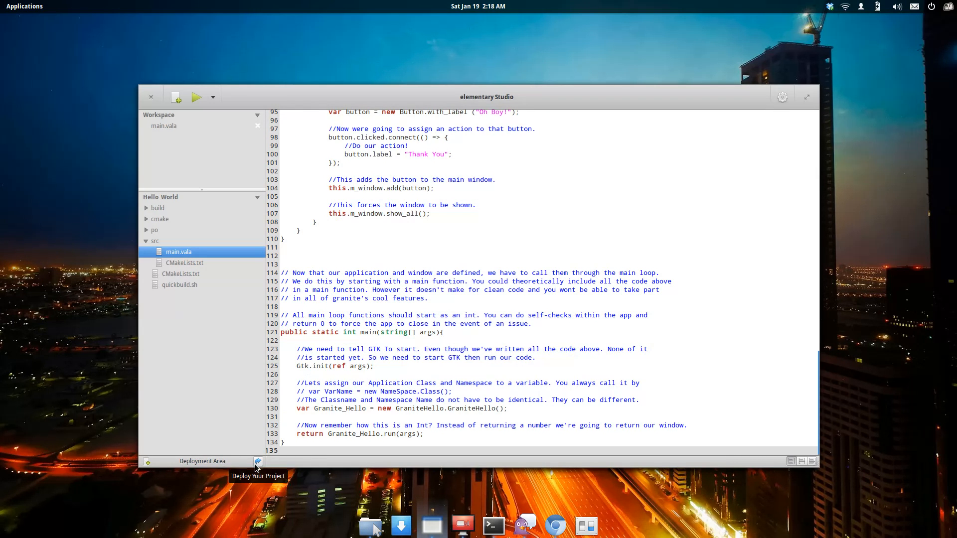
mouse_move(149, 479)
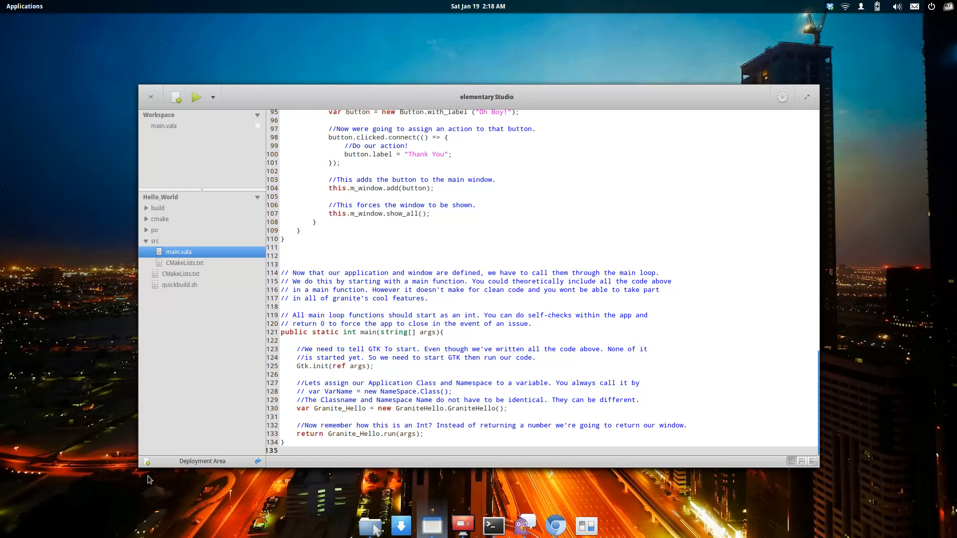
mouse_move(146, 460)
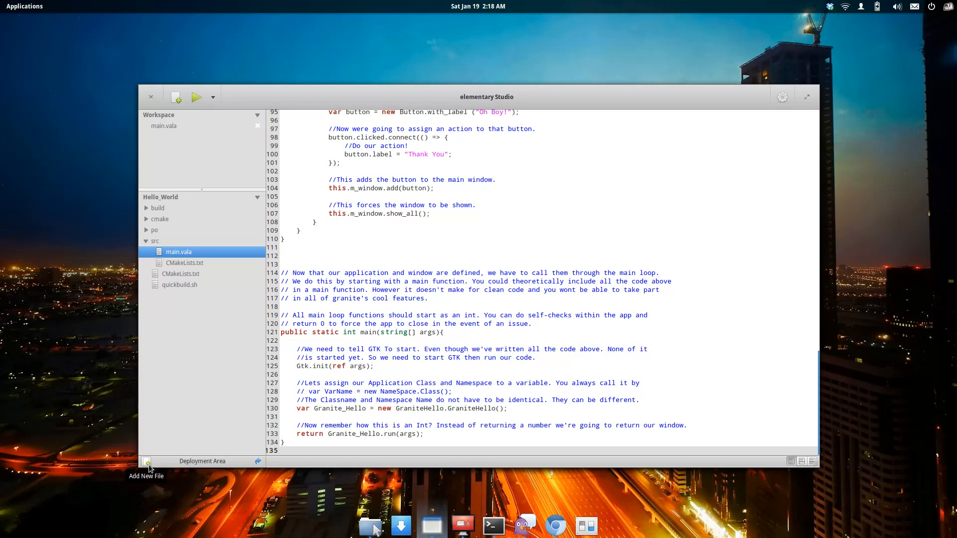
click(146, 460)
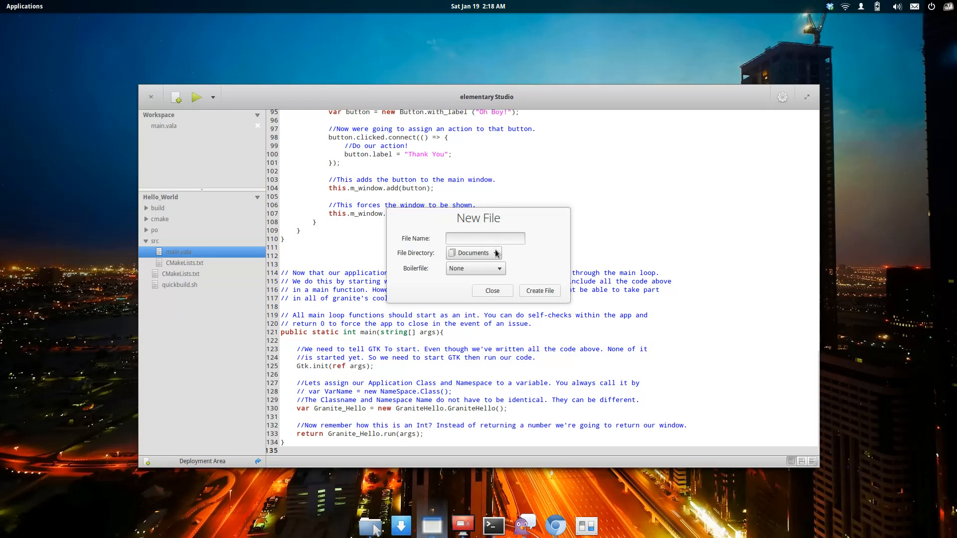
mouse_move(544, 270)
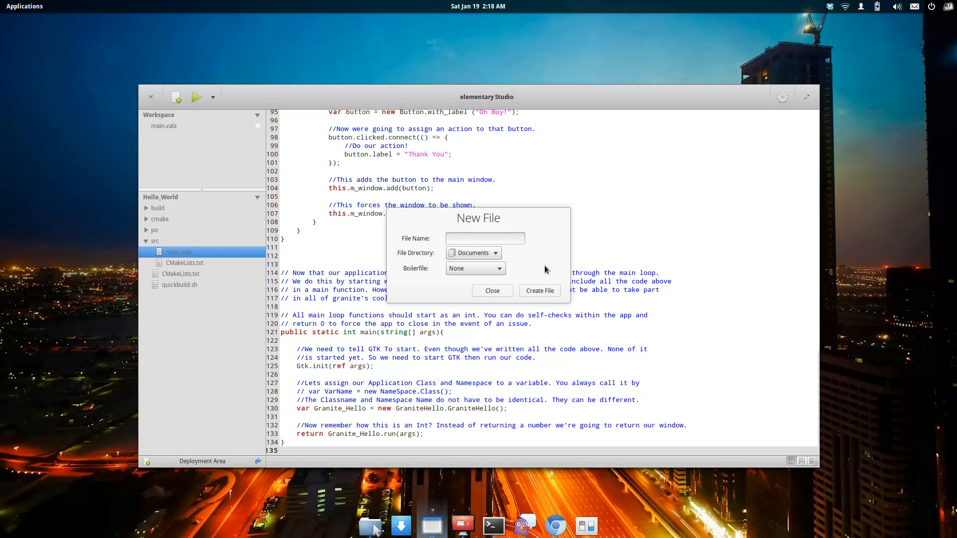
click(476, 269)
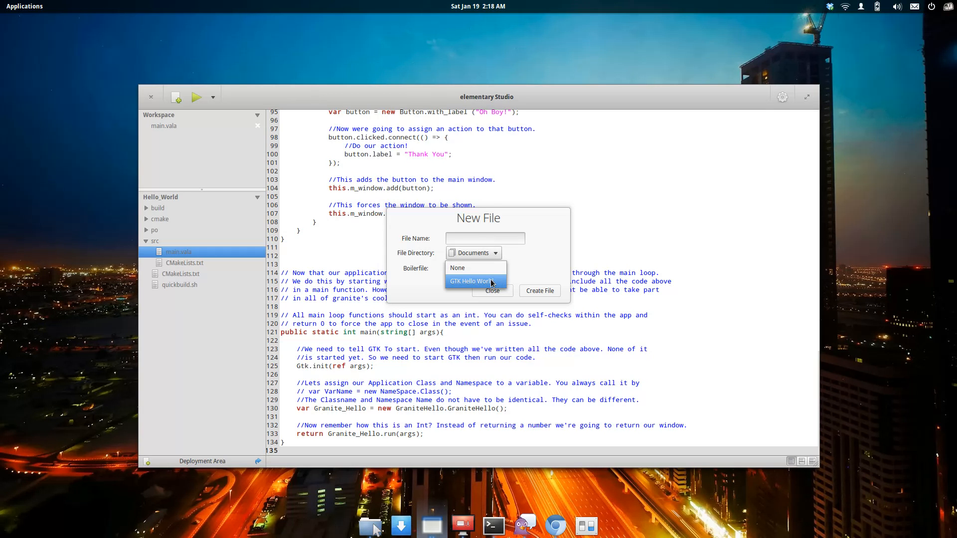
mouse_move(501, 282)
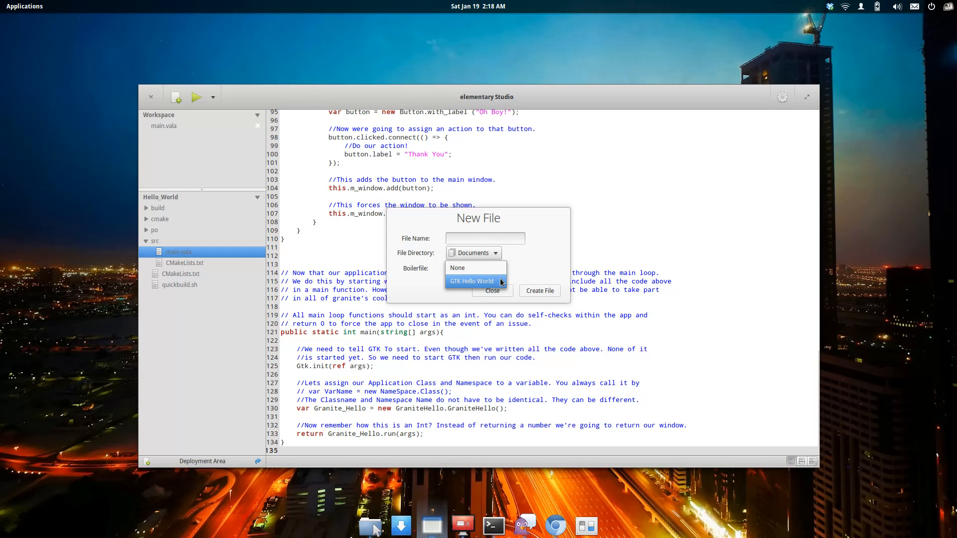
mouse_move(499, 281)
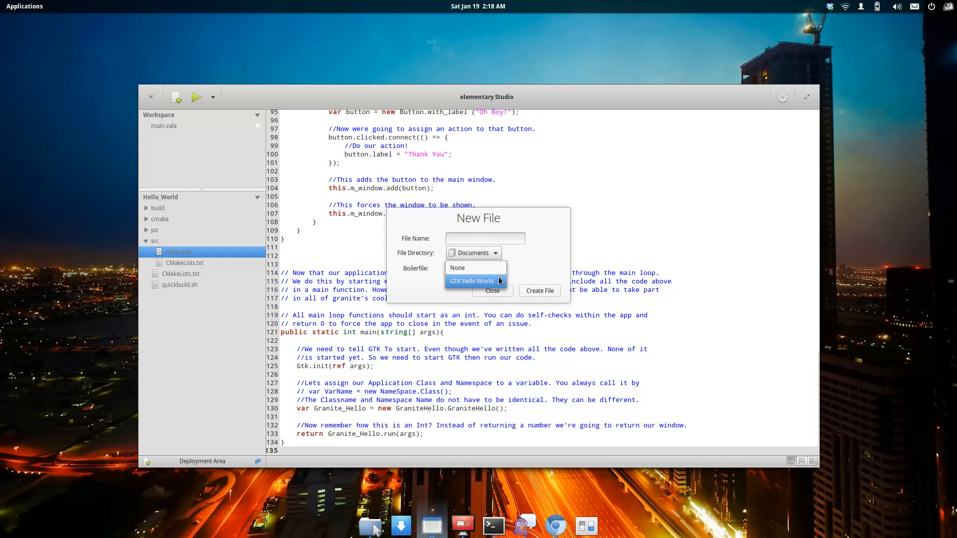
click(457, 268)
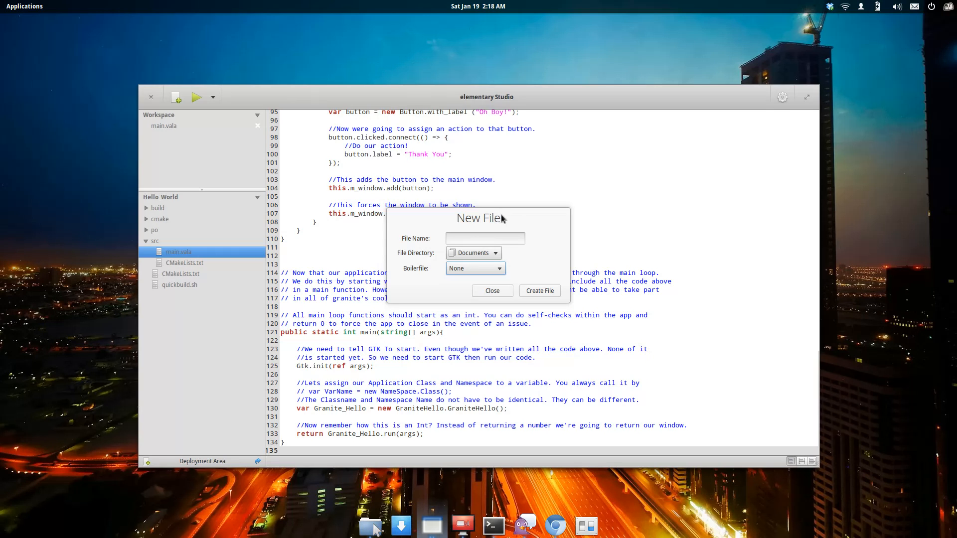
mouse_move(512, 268)
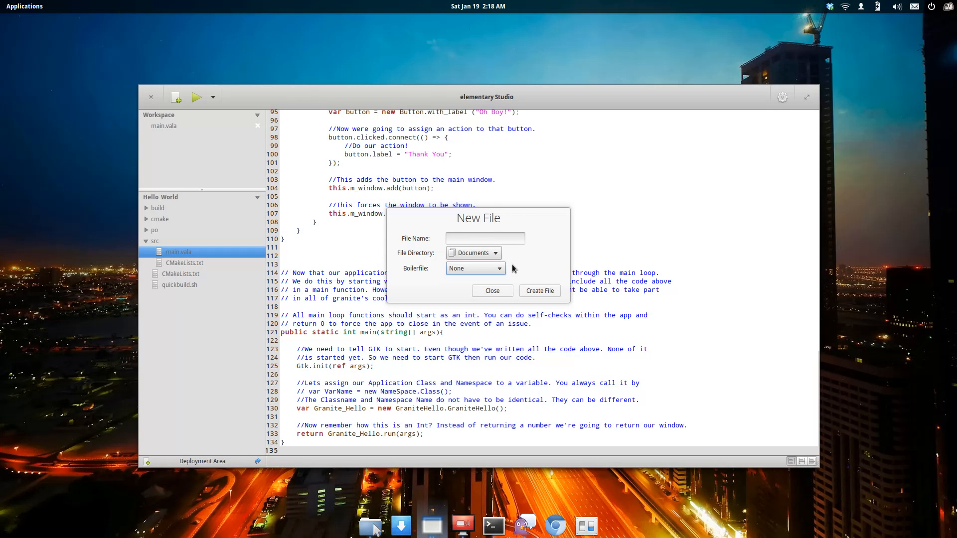
mouse_move(498, 296)
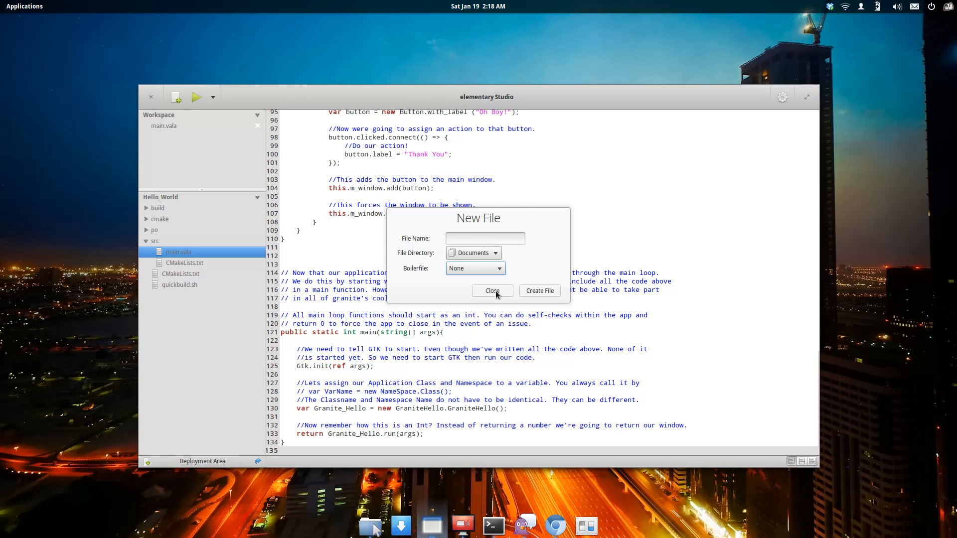
mouse_move(503, 291)
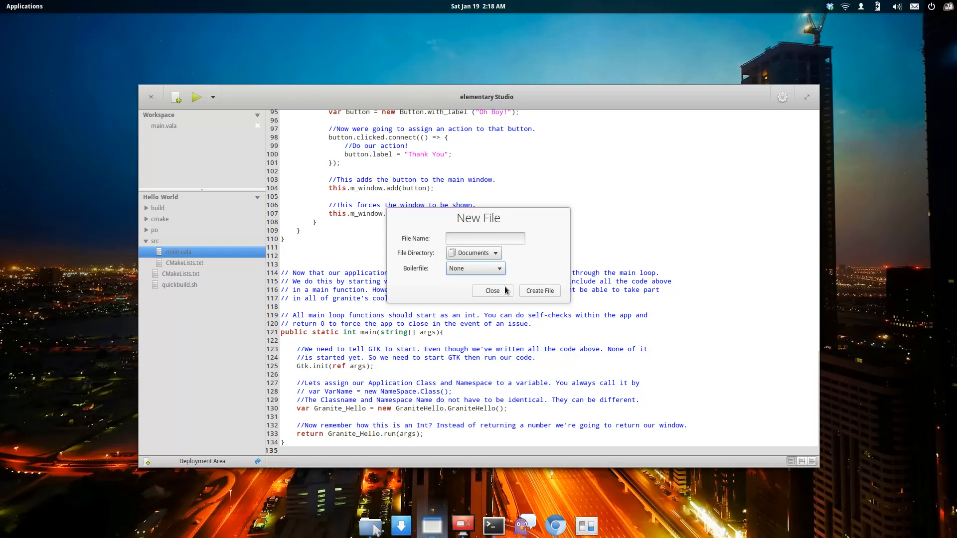
click(492, 291)
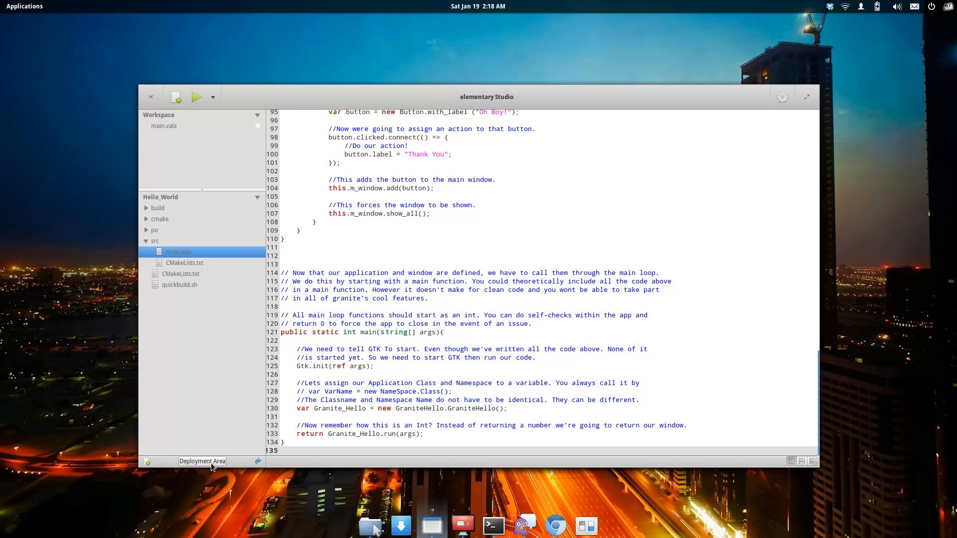
mouse_move(212, 462)
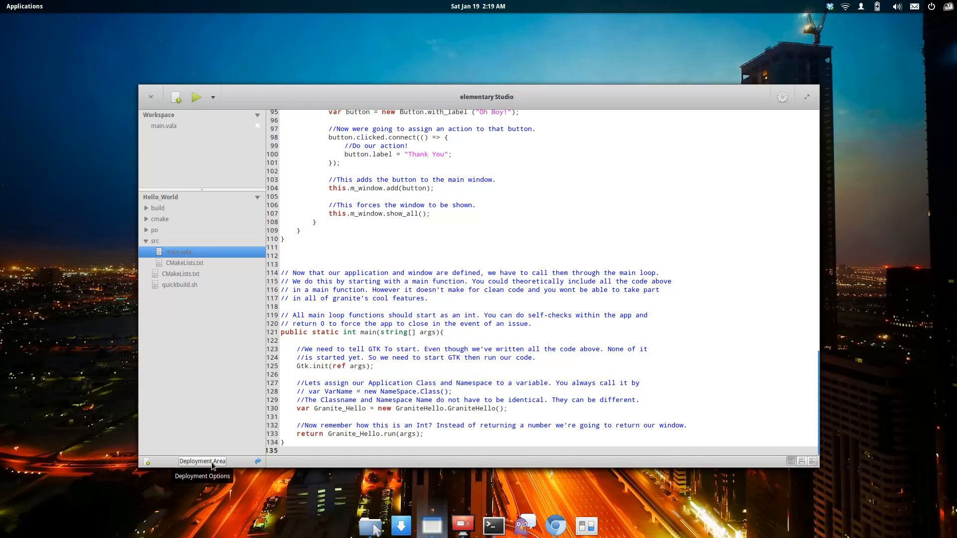
mouse_move(220, 461)
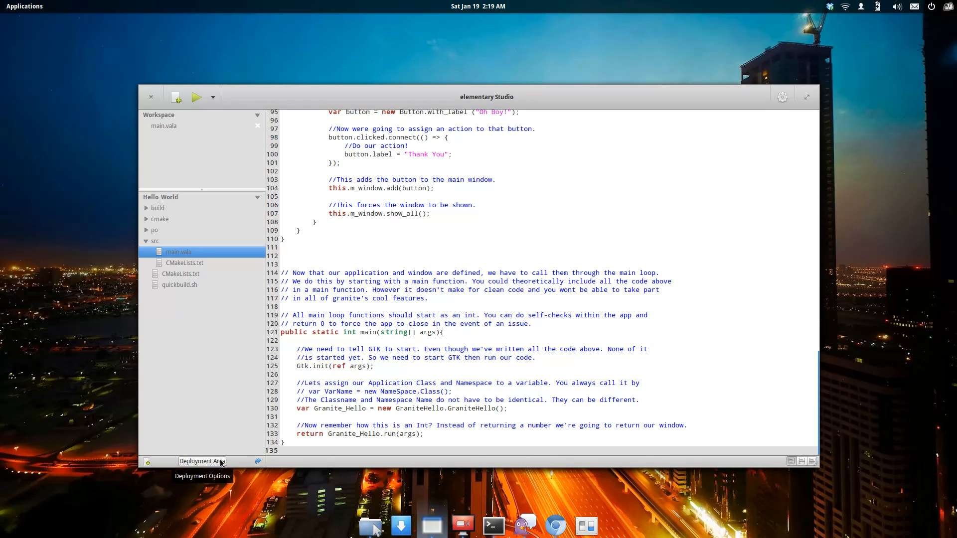
mouse_move(211, 463)
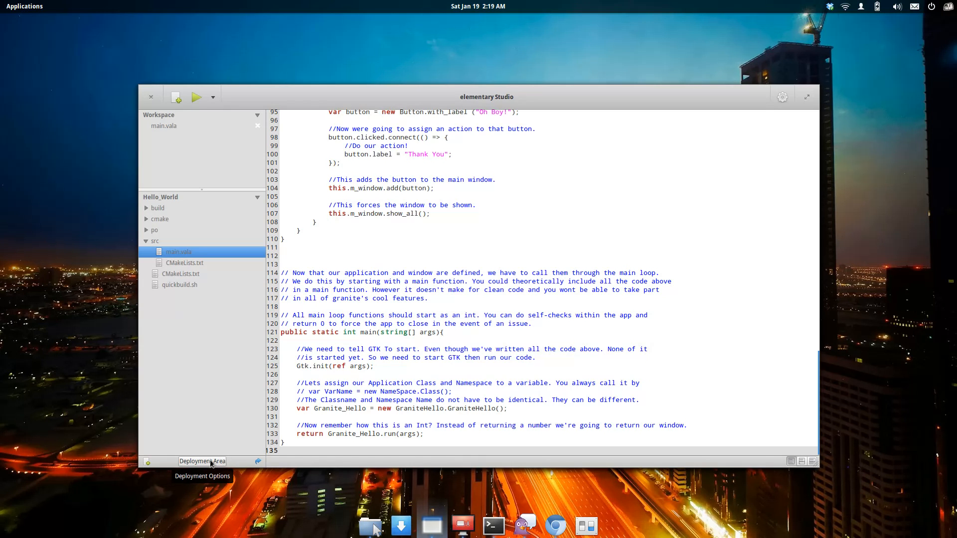
- Open the Deployment Area list offering eStudio FTP Server and eStudio Private GitHub
click(202, 461)
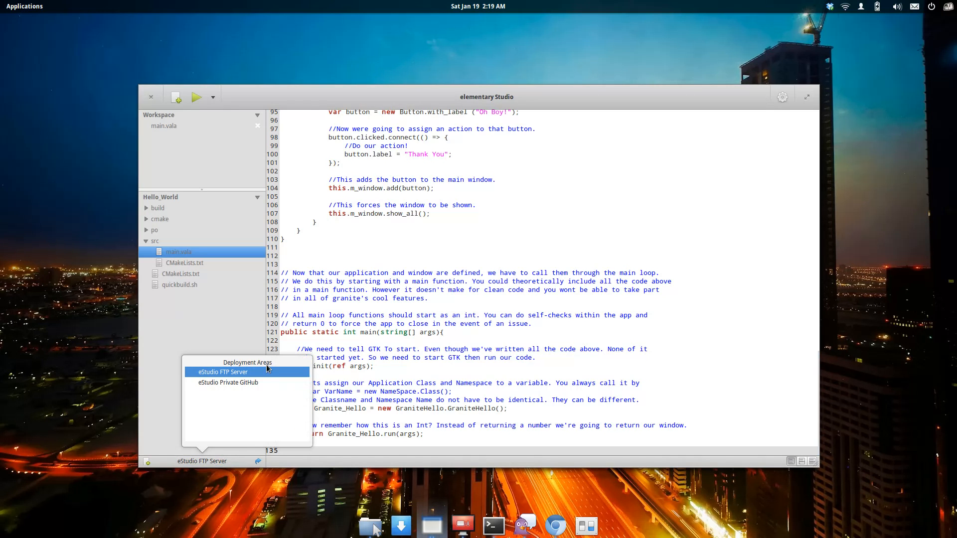
mouse_move(253, 377)
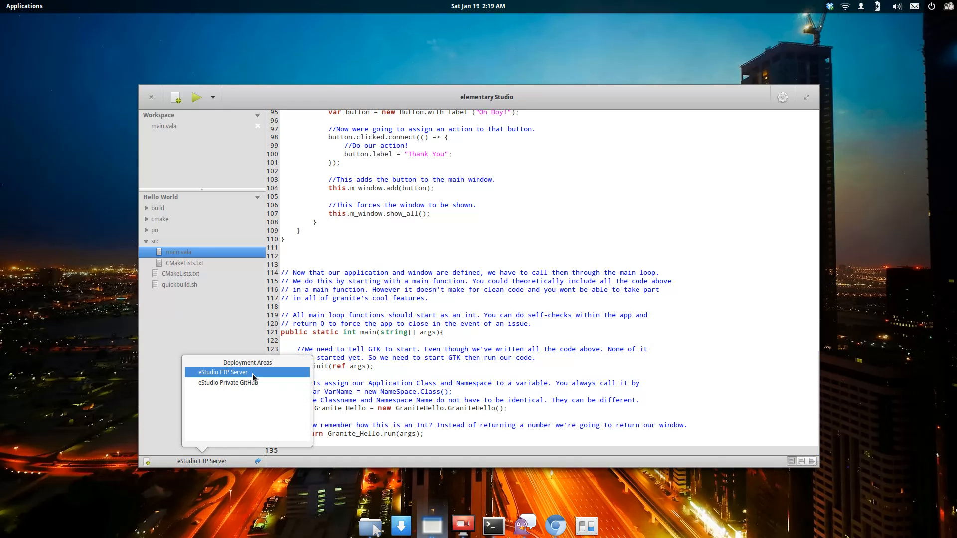
mouse_move(263, 383)
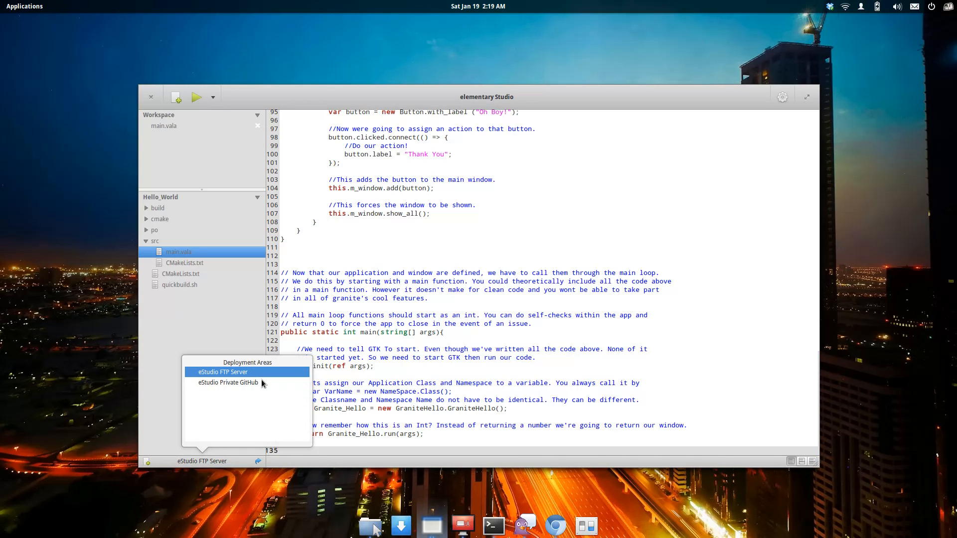
mouse_move(269, 386)
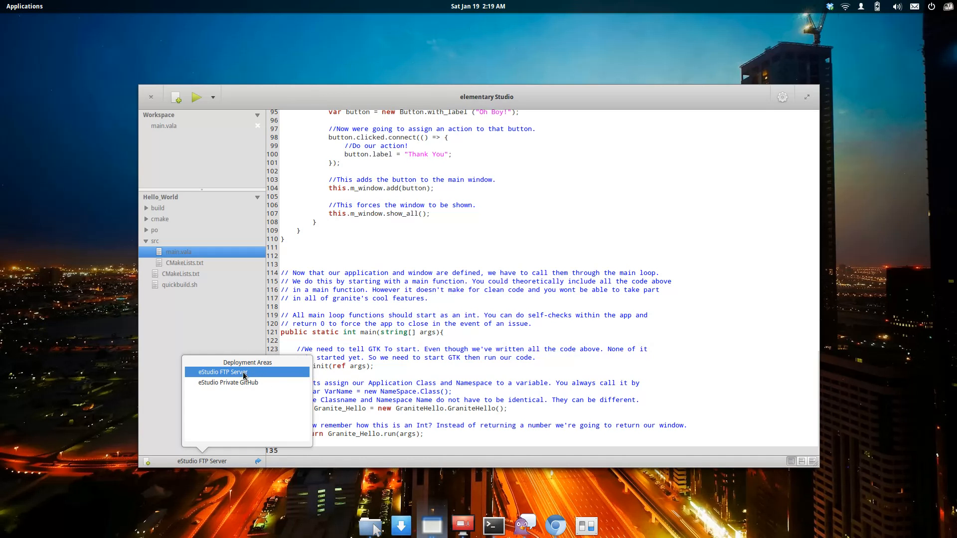
mouse_move(252, 377)
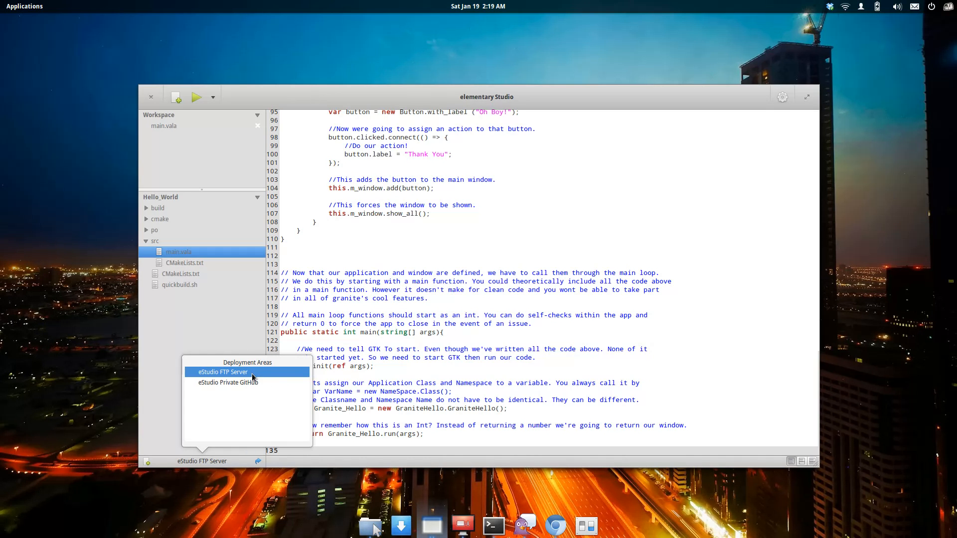
mouse_move(219, 450)
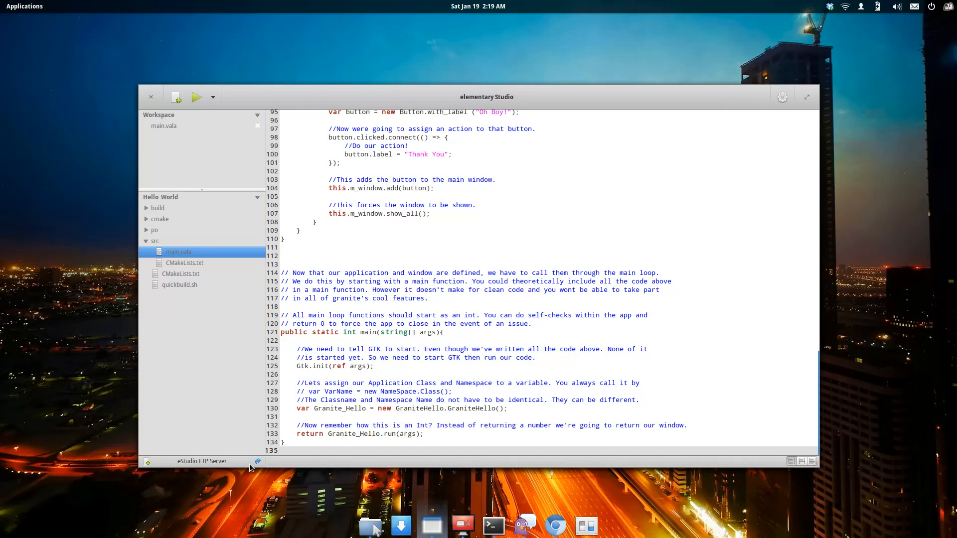
mouse_move(257, 461)
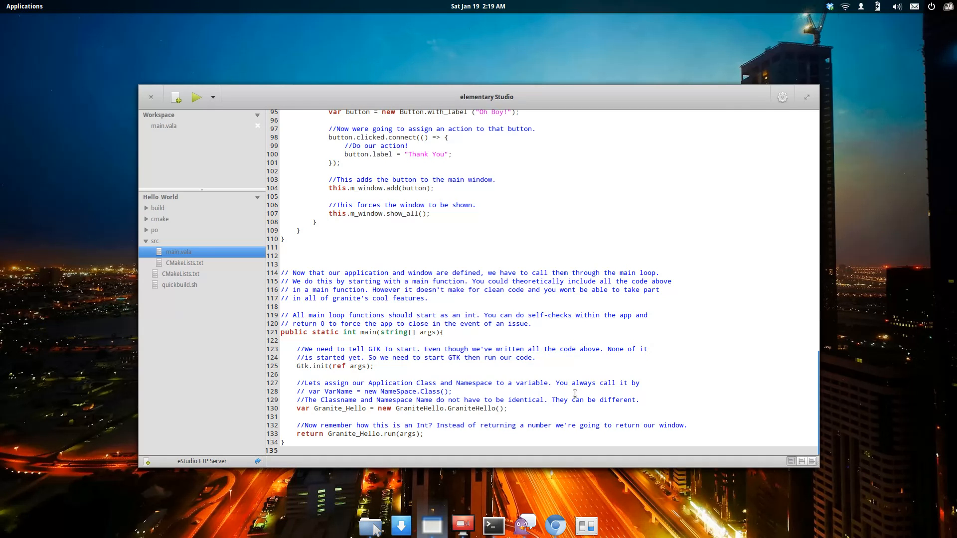
mouse_move(612, 363)
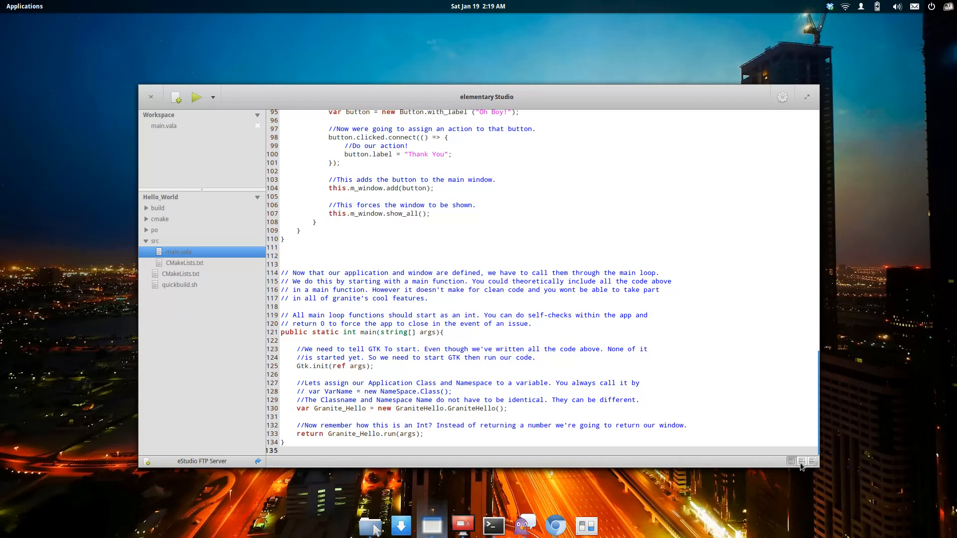
mouse_move(793, 465)
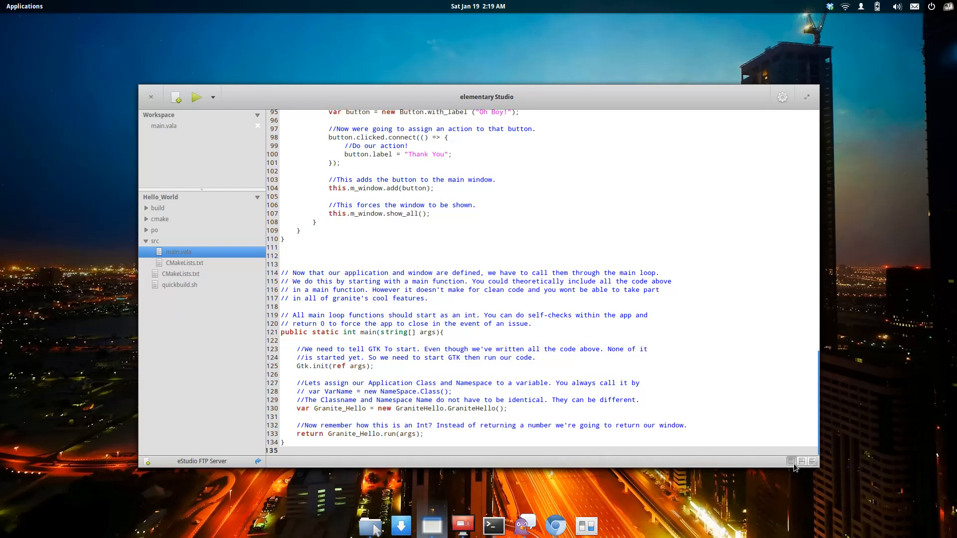
click(790, 461)
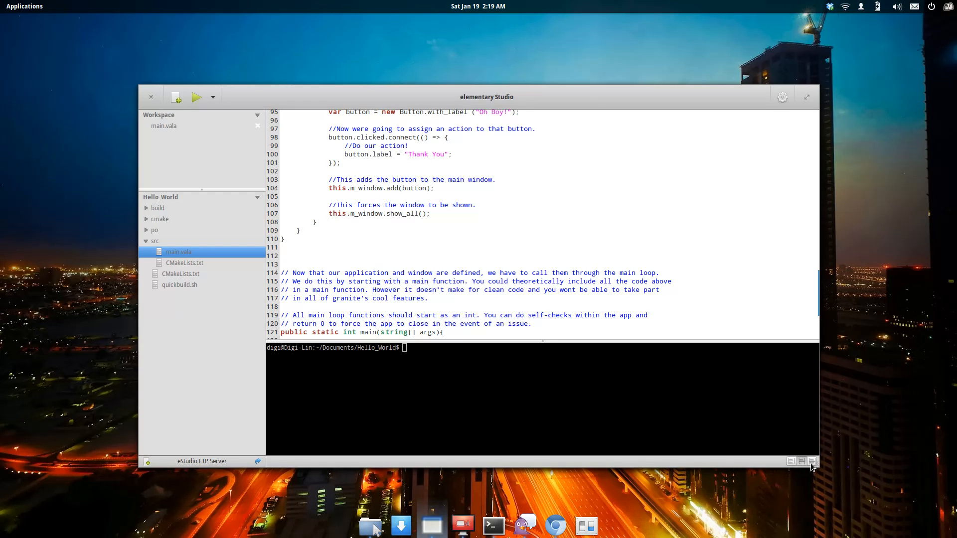
mouse_move(770, 466)
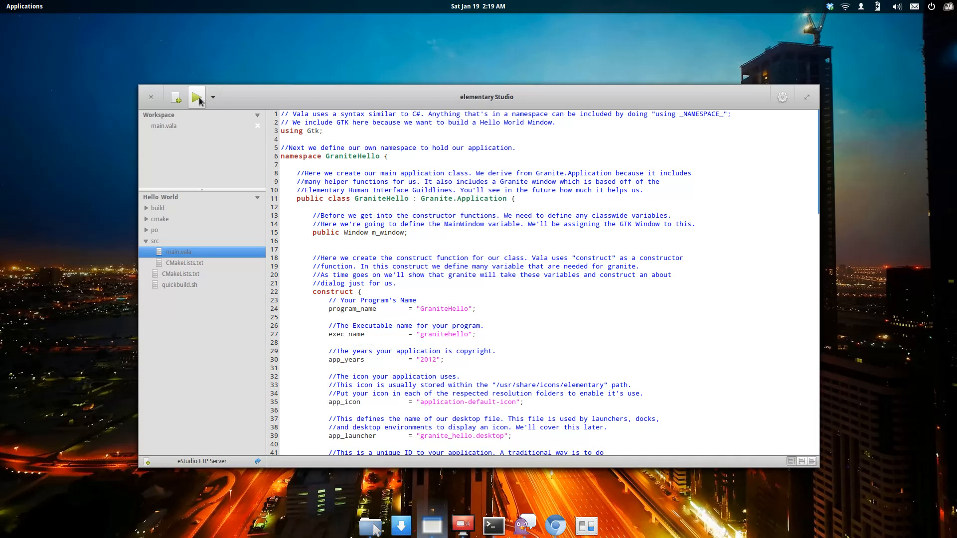
- Build with Play, run ./GraniteHello to see the Thank You window, then close it
click(197, 97)
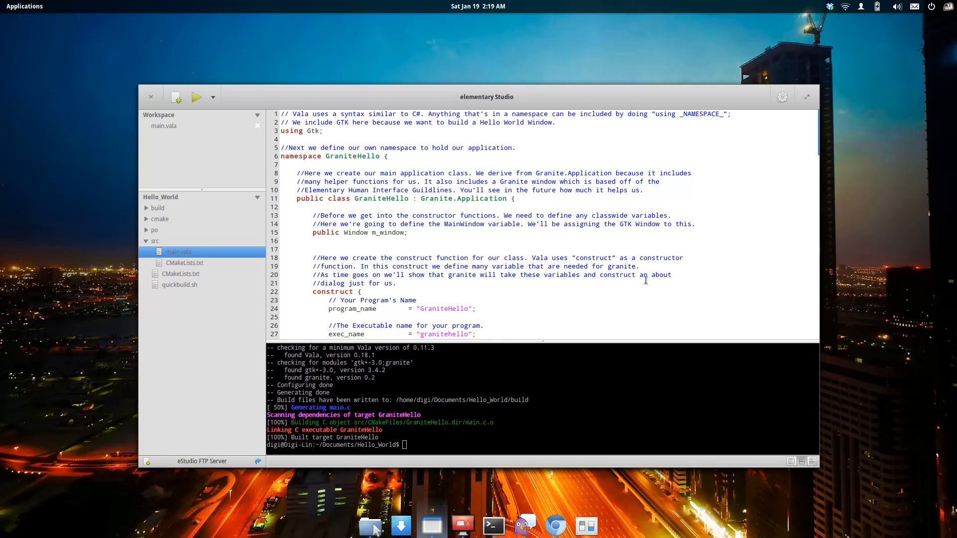
text(./GraniteHello)
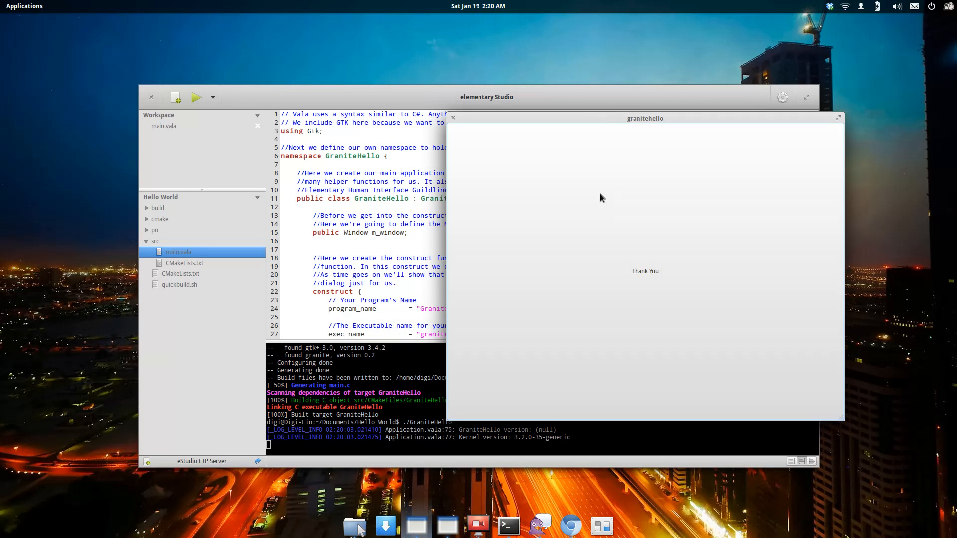
click(782, 97)
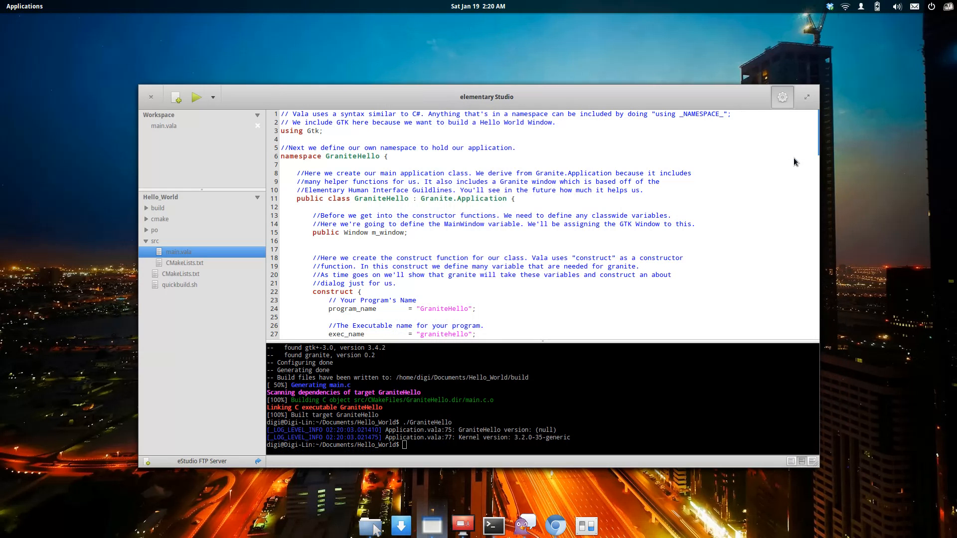
- Open and close the About dialog, then hide the terminal panel, leaving main.vala showing
click(782, 97)
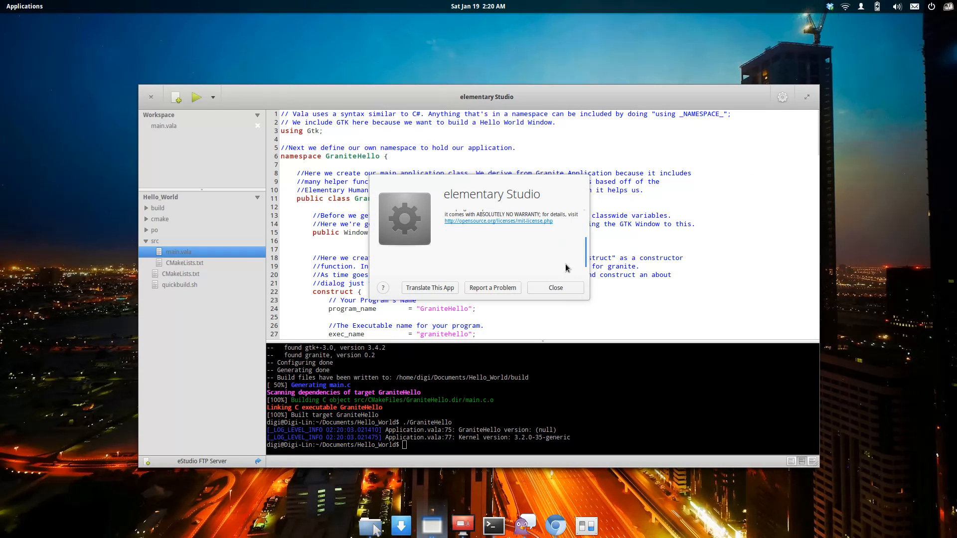
click(554, 288)
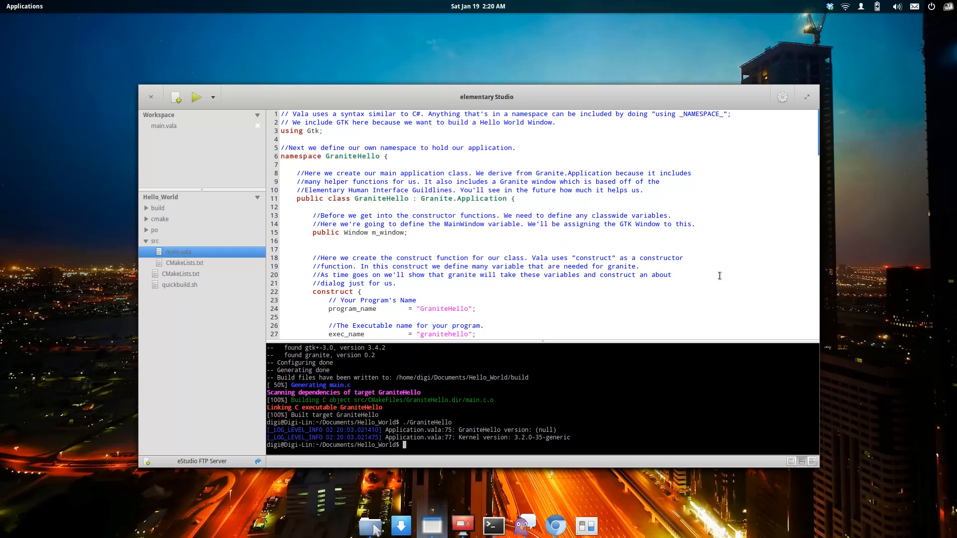
scroll(down, 3)
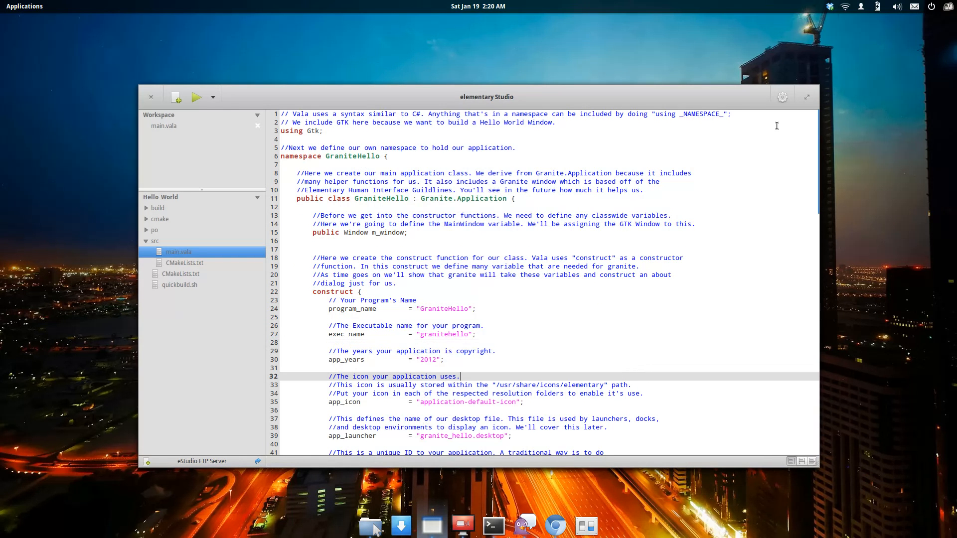
mouse_move(735, 120)
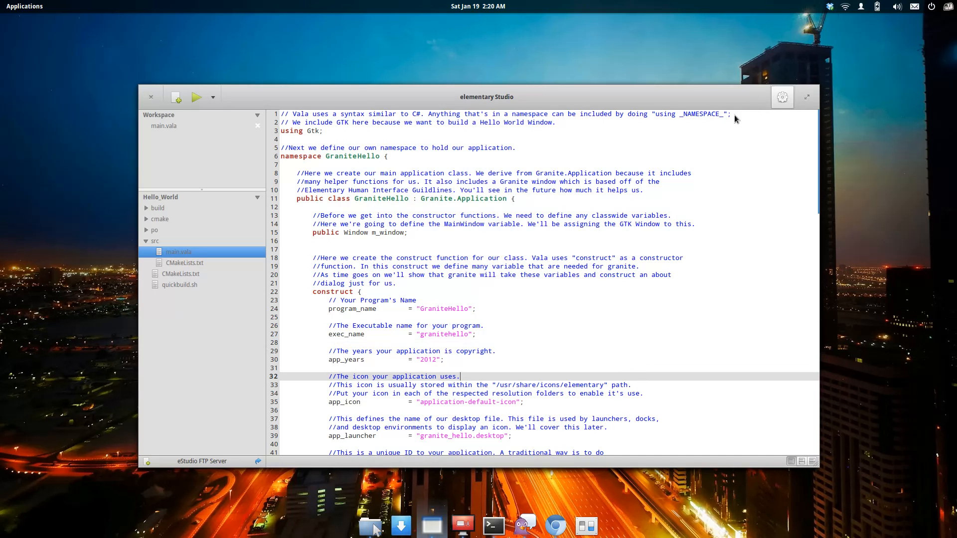